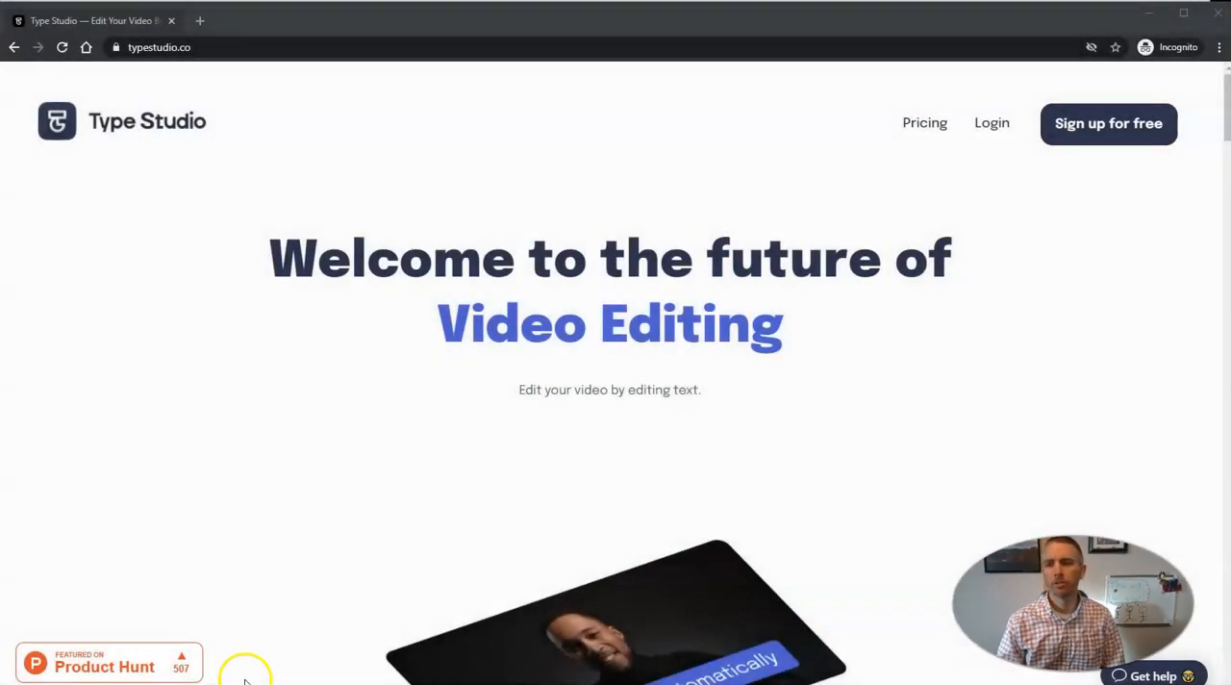
mouse_move(402, 425)
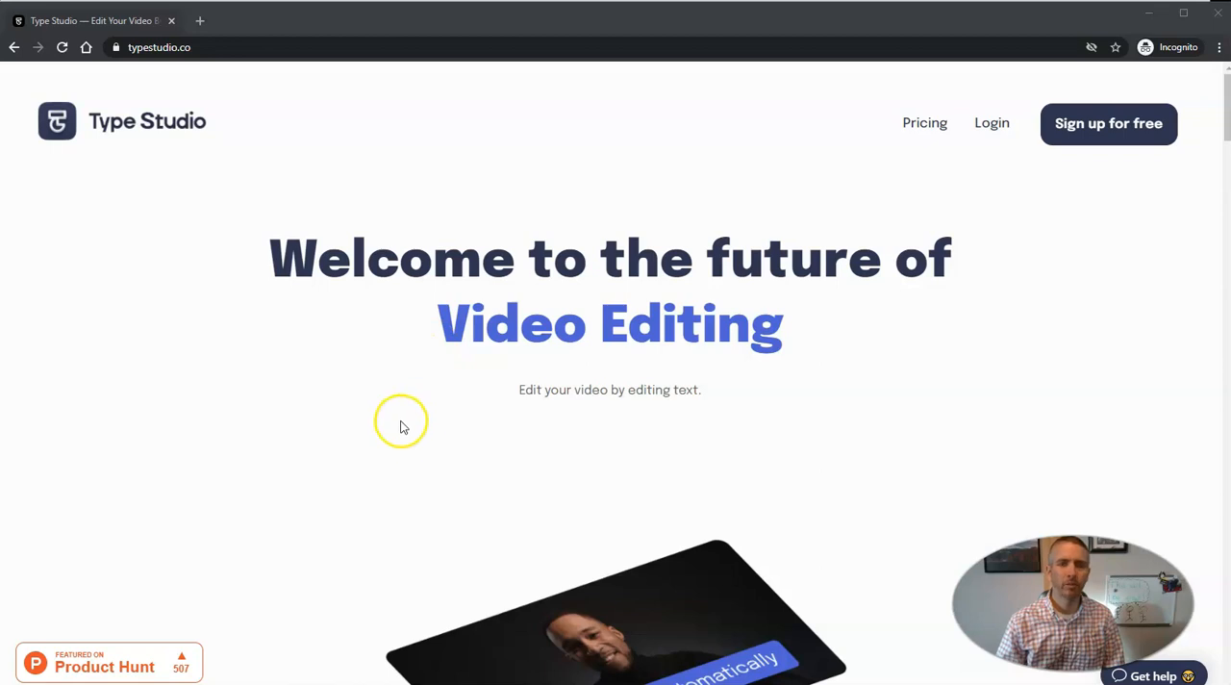
mouse_move(1145, 10)
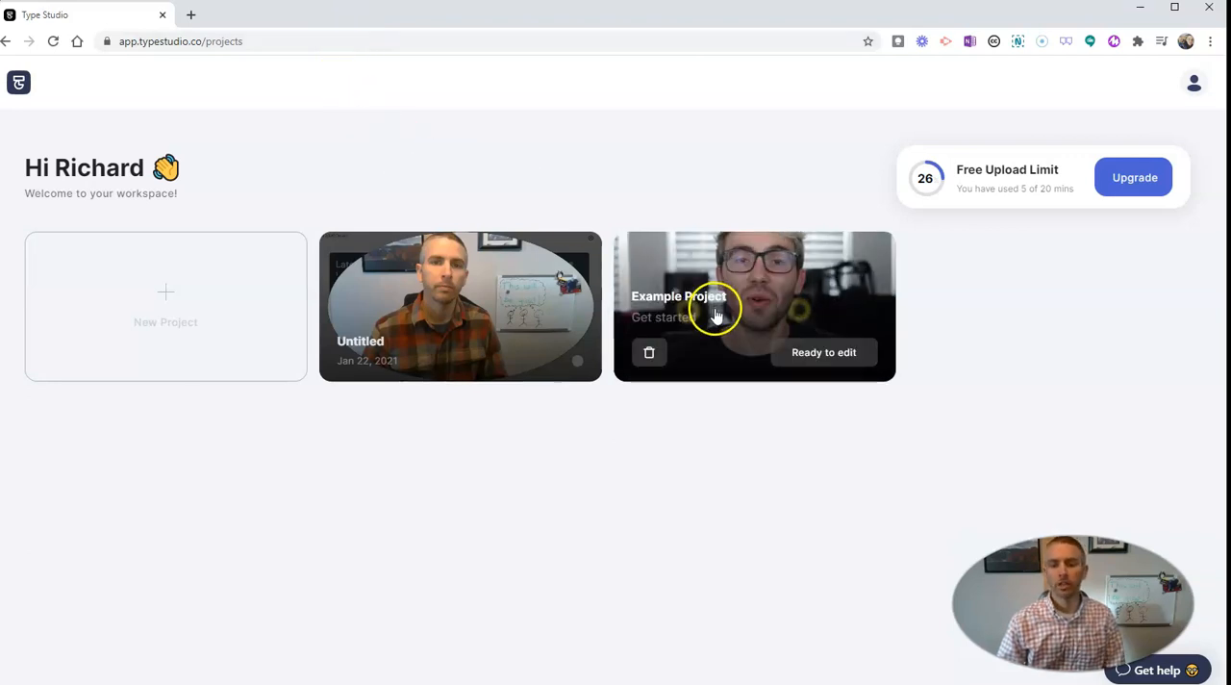
mouse_move(770, 308)
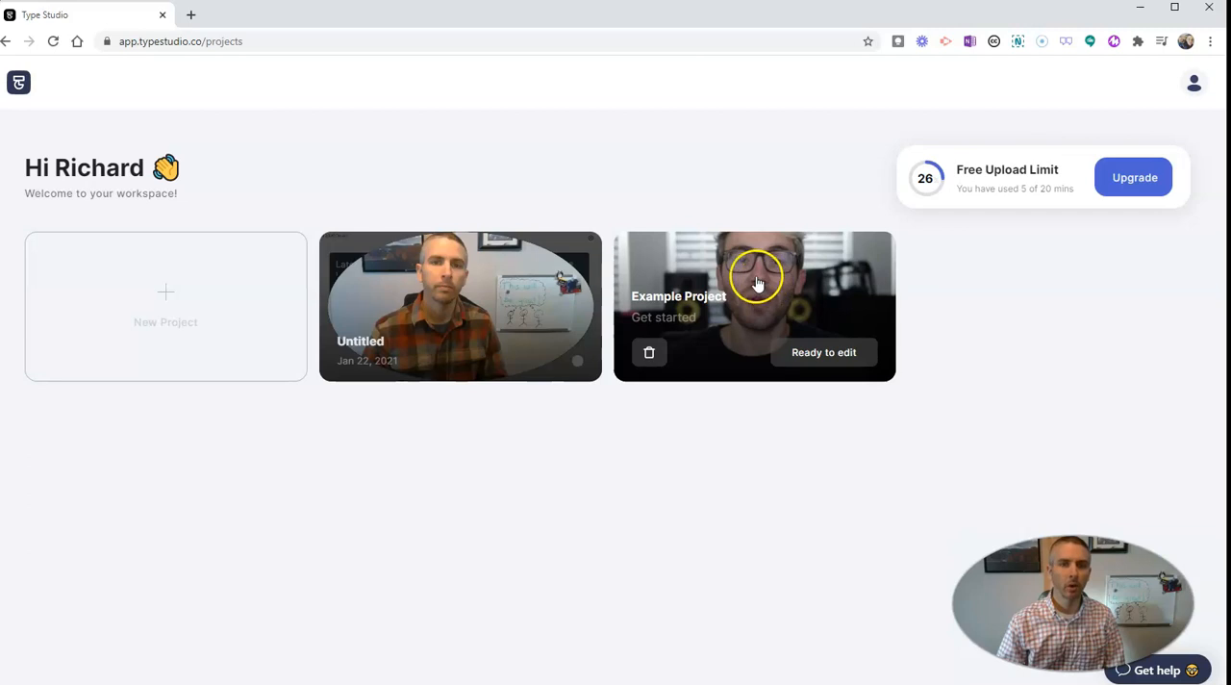
mouse_move(777, 283)
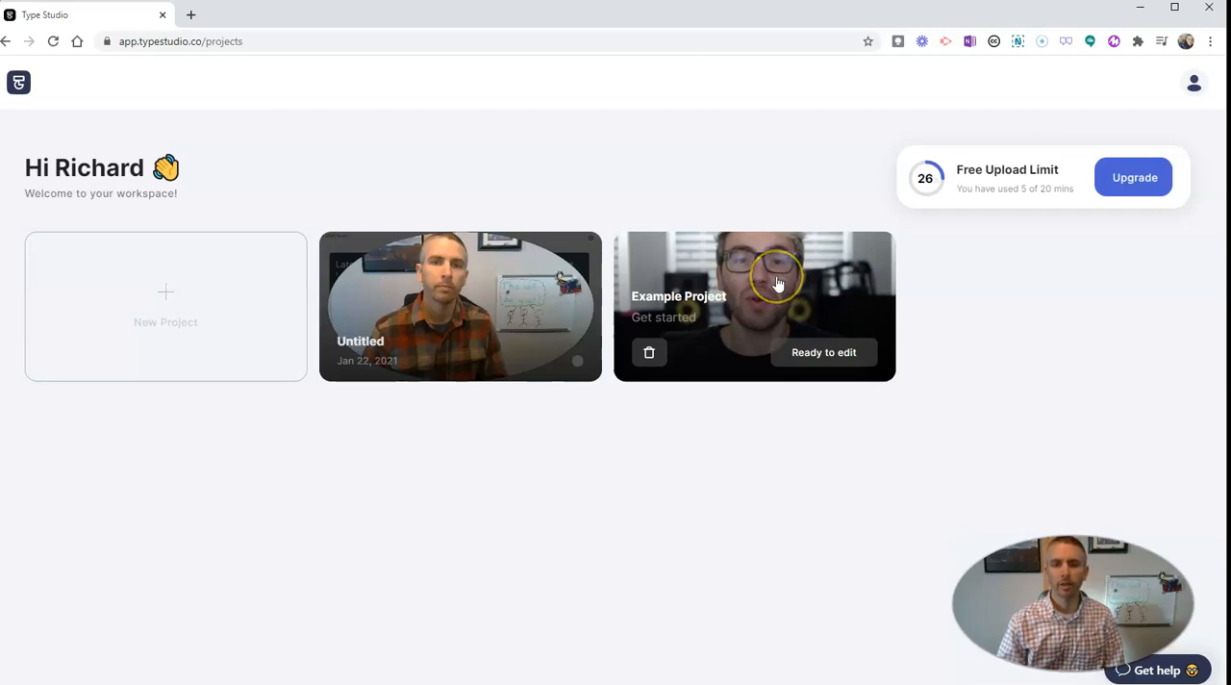
mouse_move(818, 345)
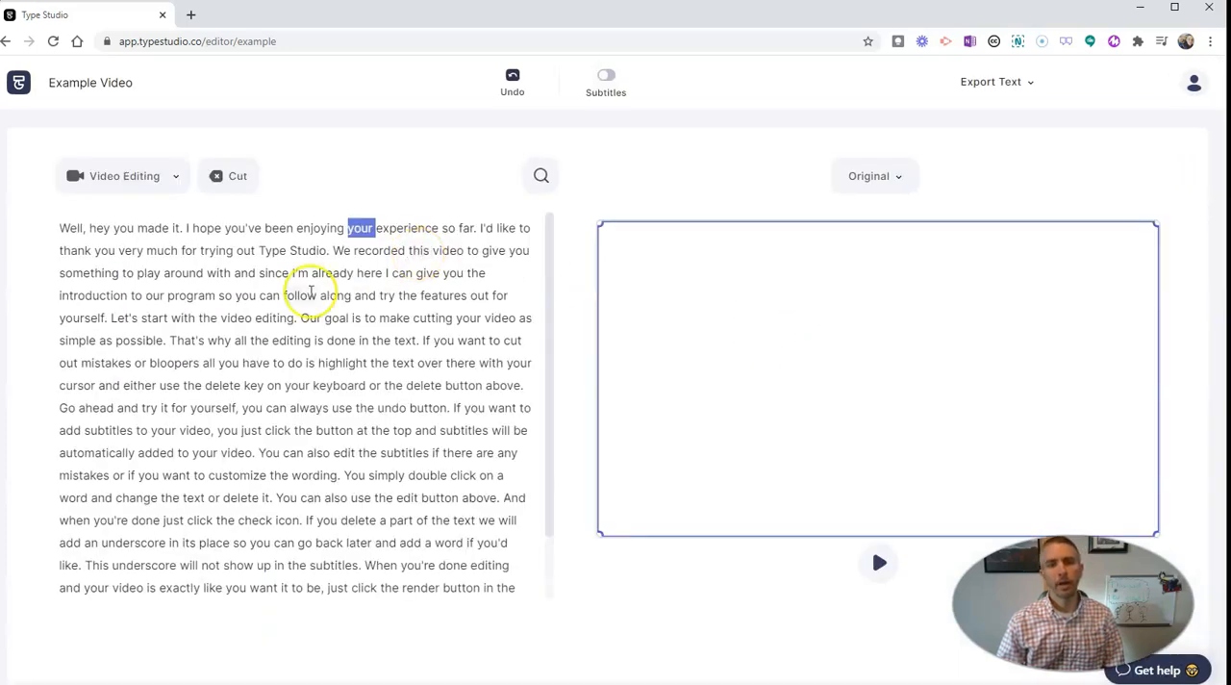
mouse_move(878, 453)
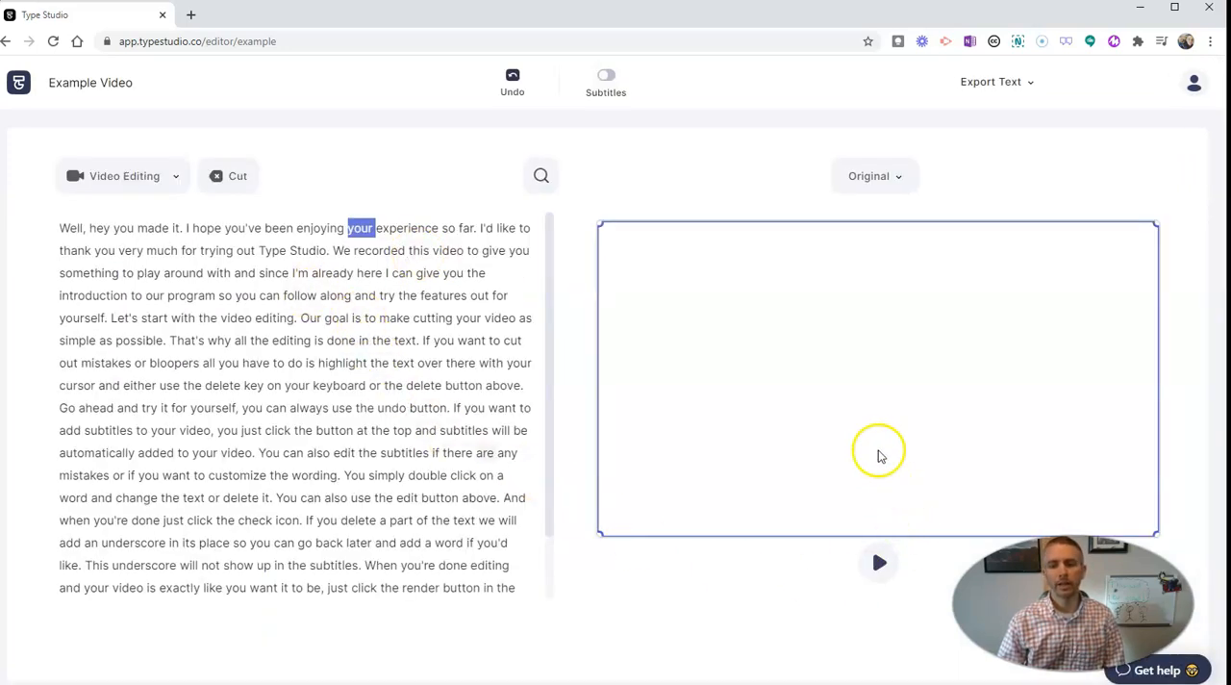
mouse_move(931, 348)
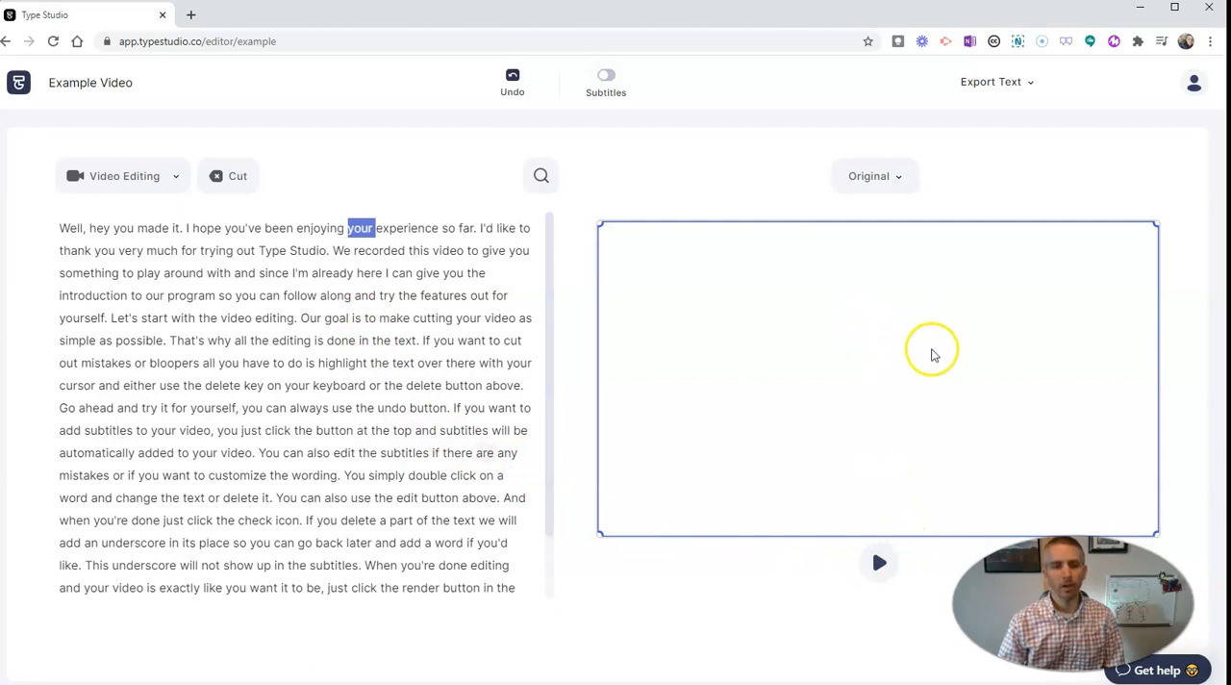
mouse_move(159, 243)
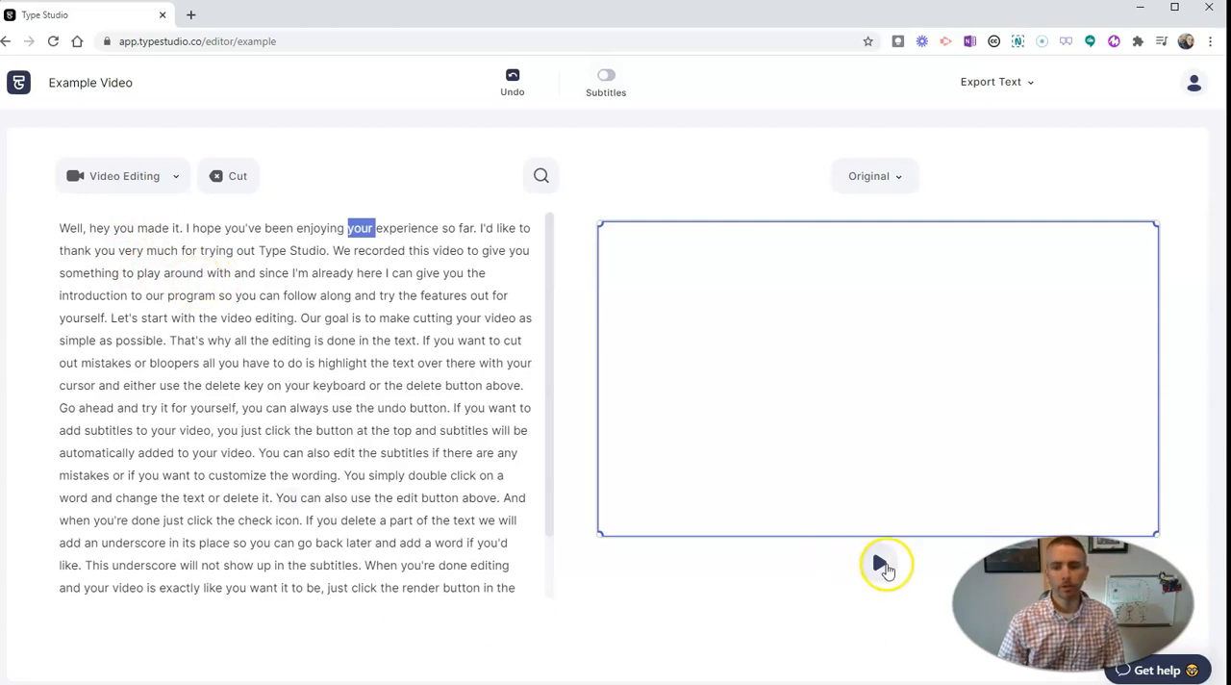
- Play the example video's opening and pause it around the words 'thank you'
click(880, 563)
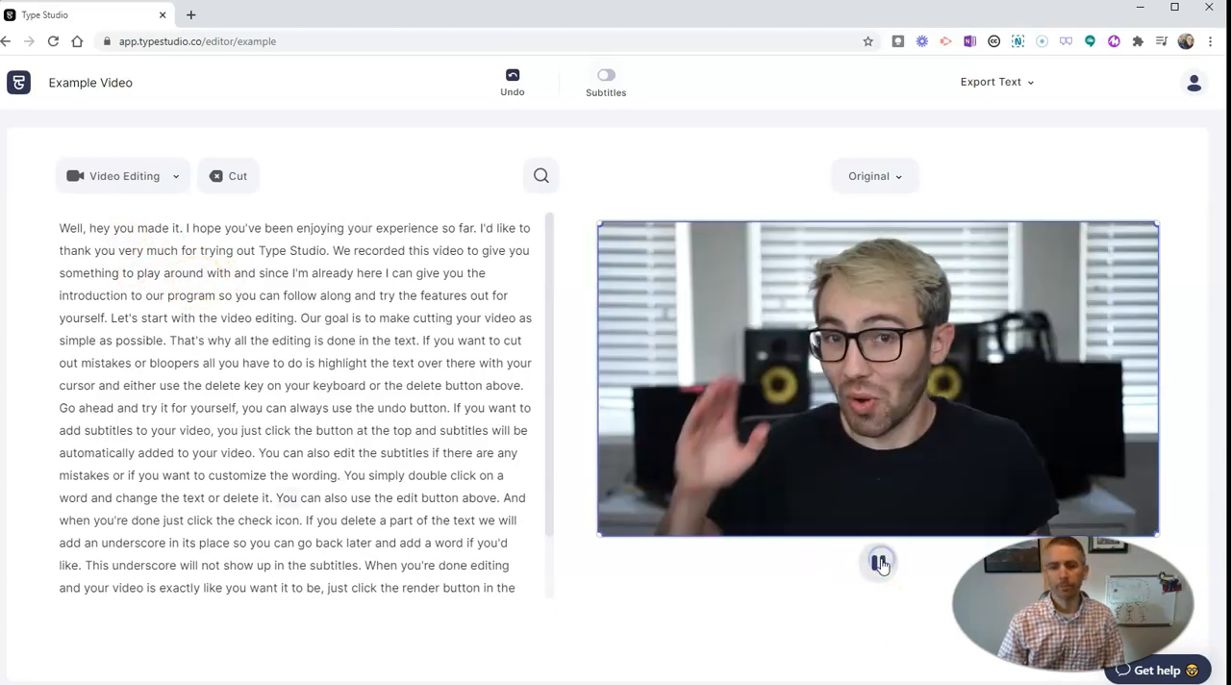
double_click(320, 228)
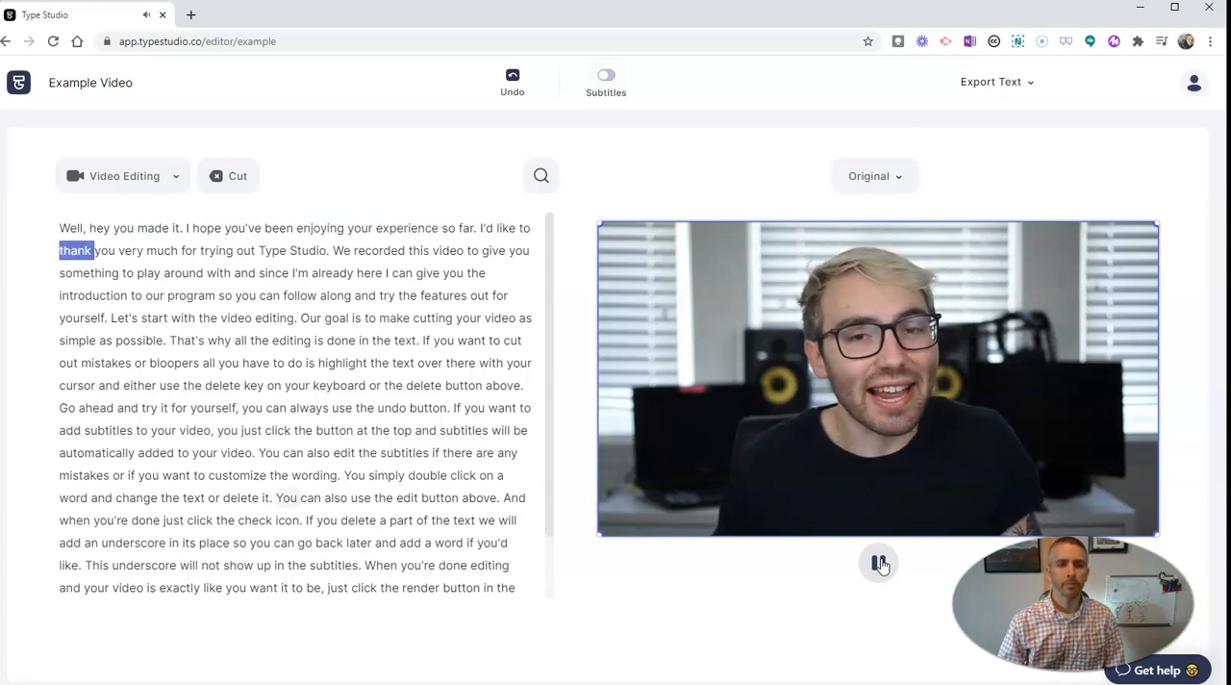
click(878, 563)
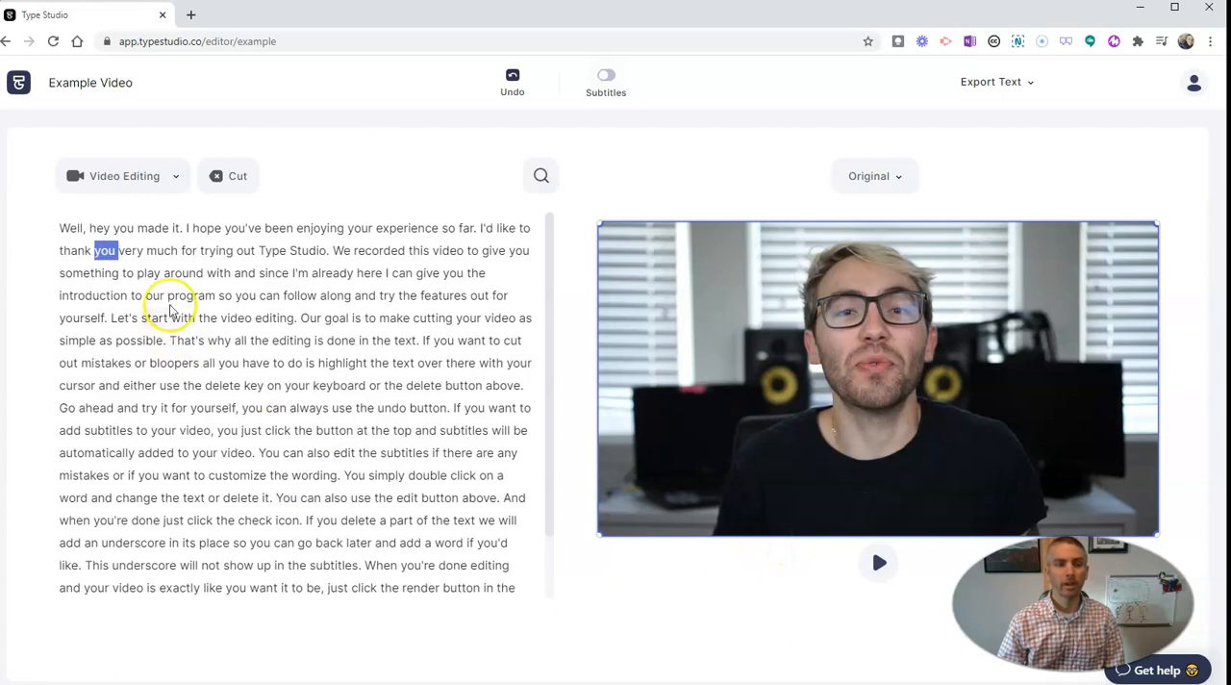
mouse_move(186, 228)
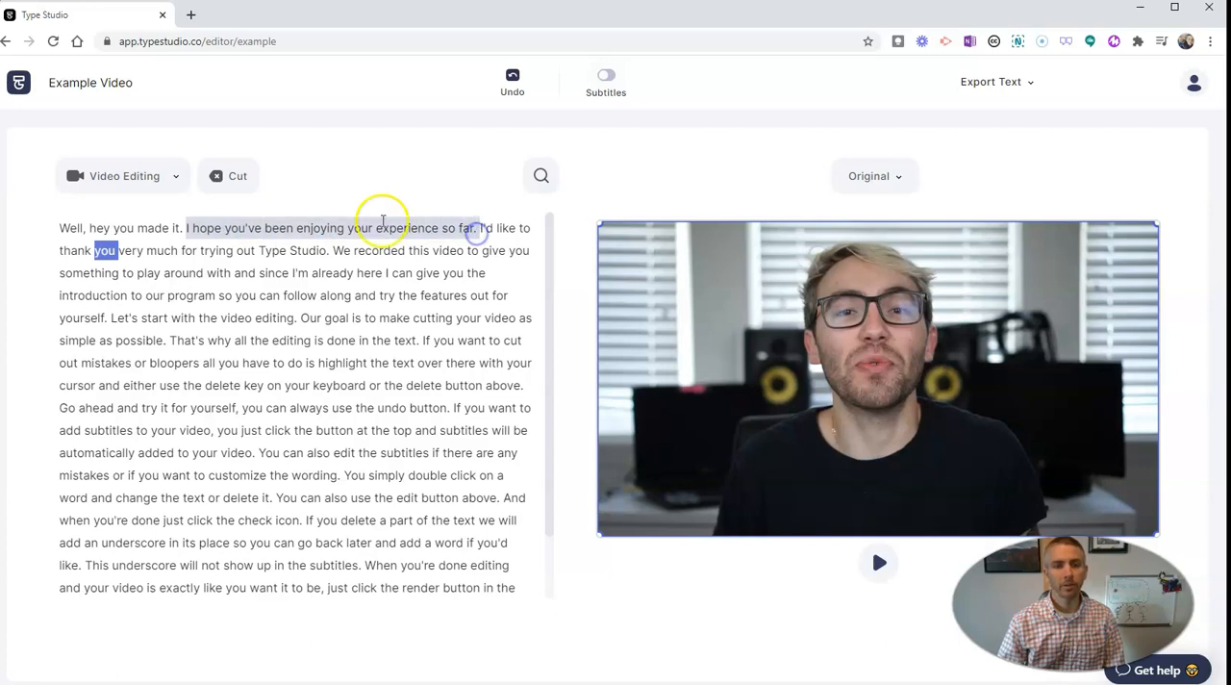
- Cut 'I hope you've been enjoying your experience so far.' and preview from 'Well'
click(228, 175)
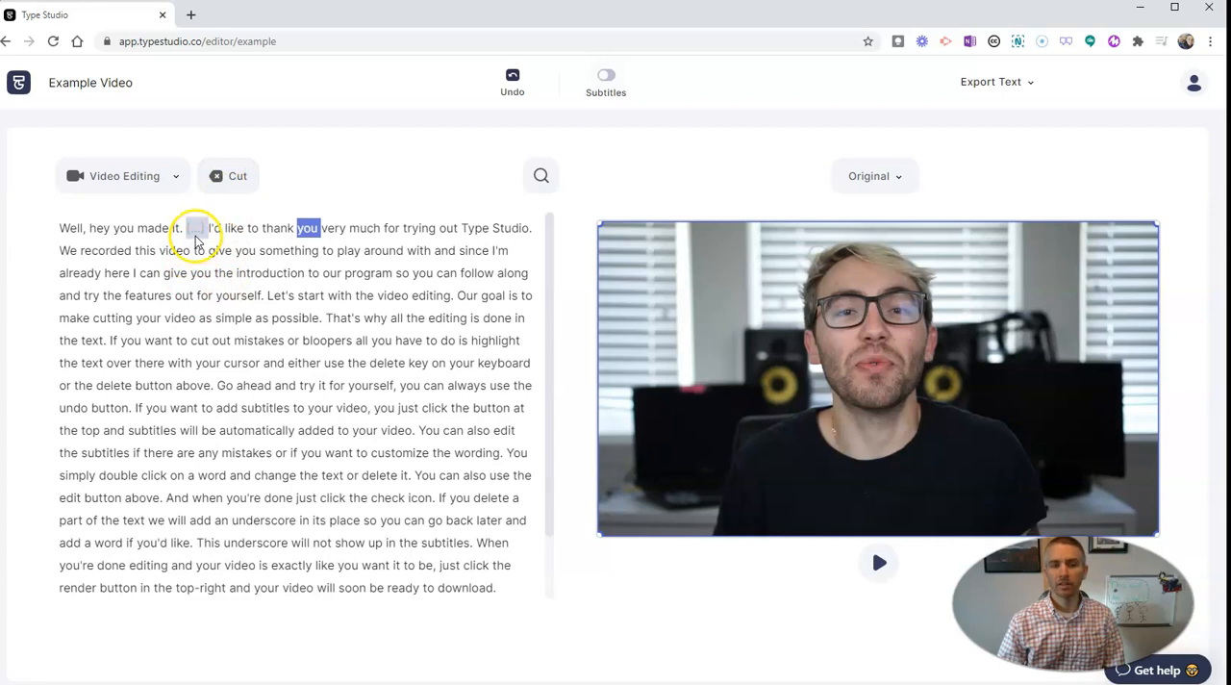
click(227, 175)
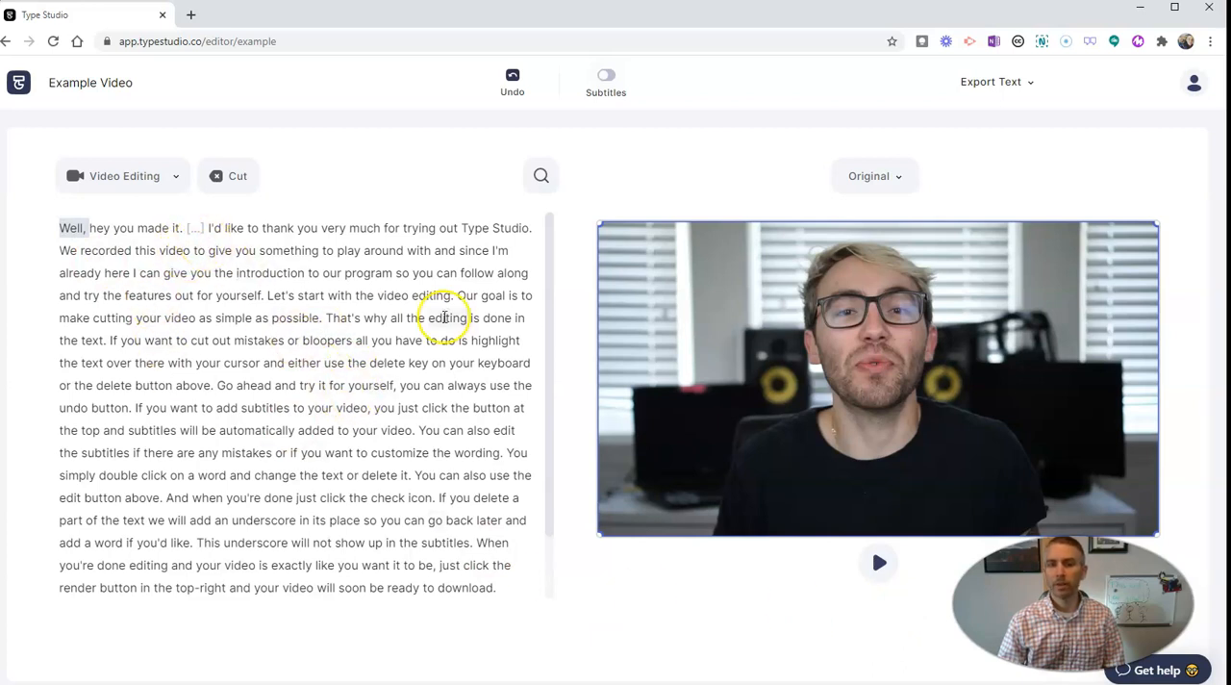
mouse_move(654, 325)
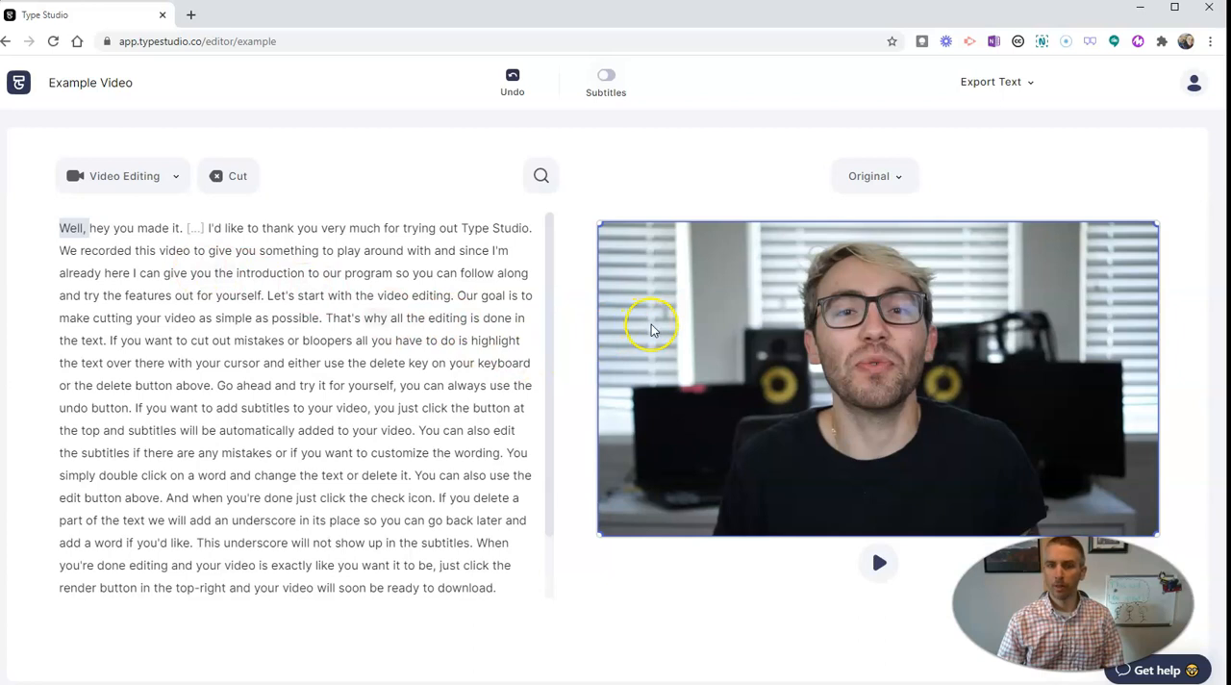
mouse_move(538, 370)
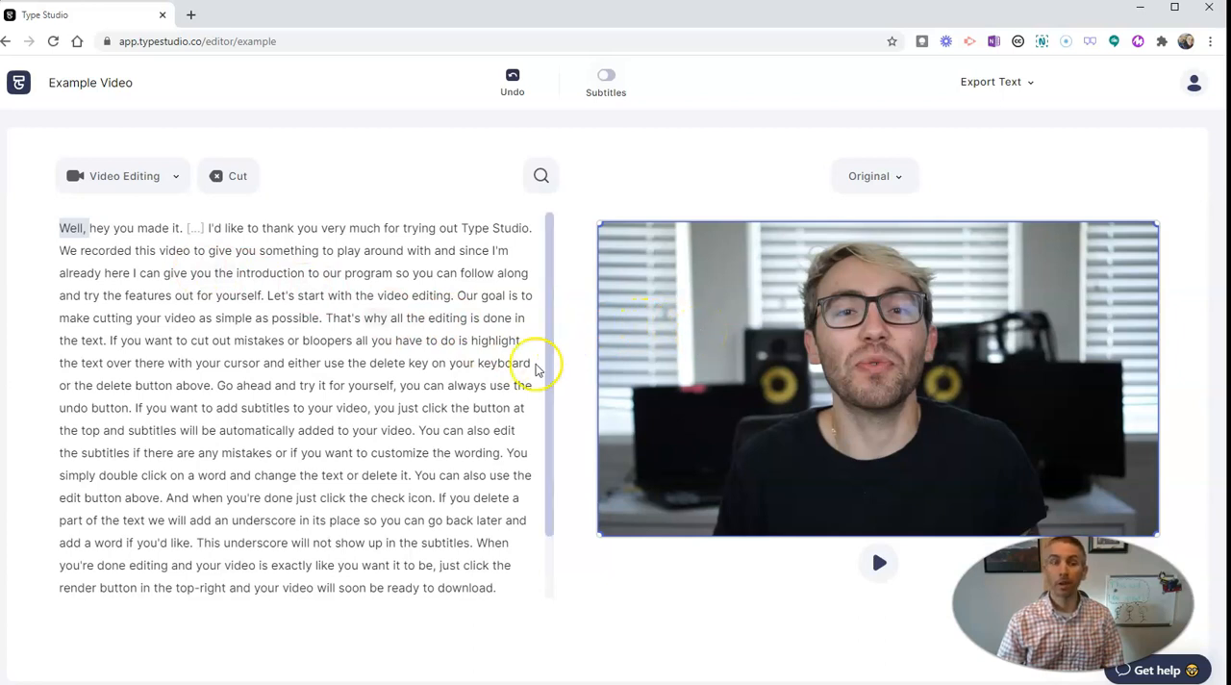
mouse_move(781, 597)
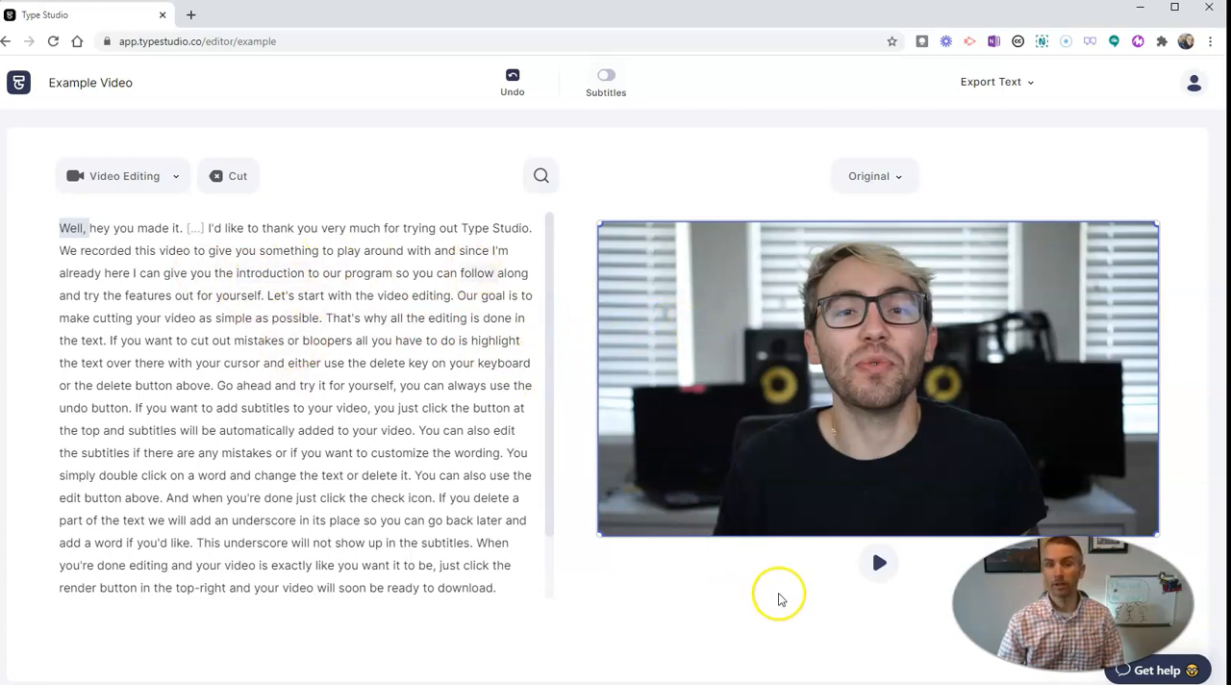
click(878, 563)
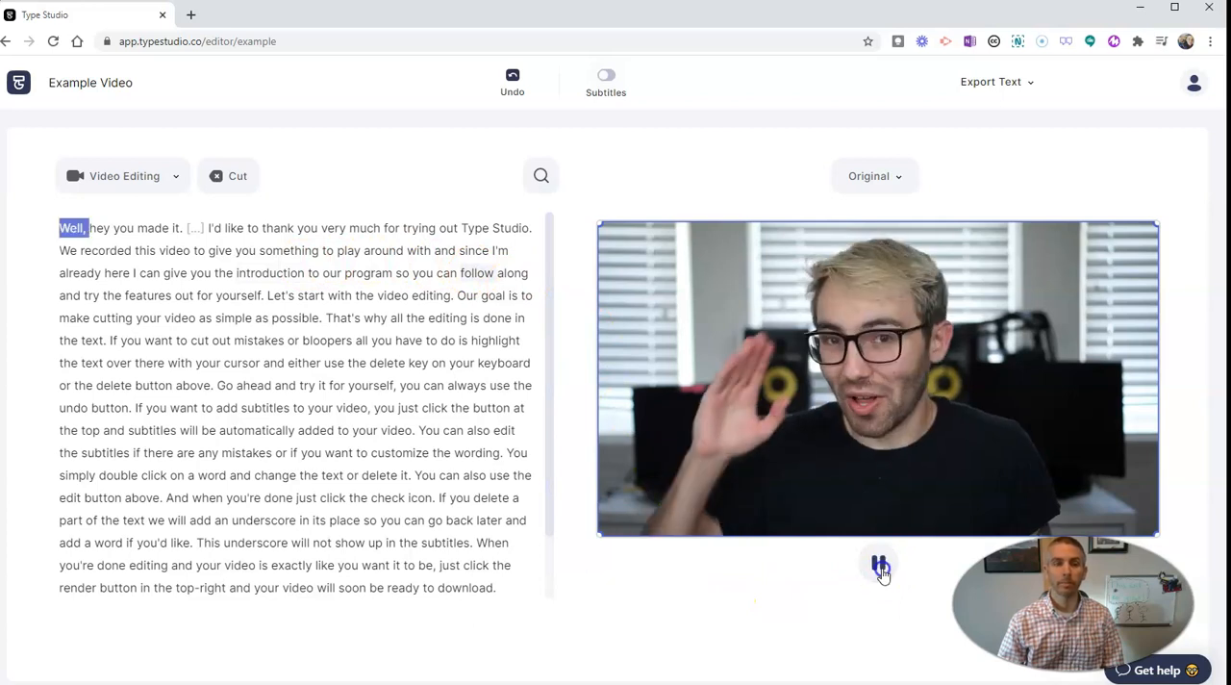
click(878, 563)
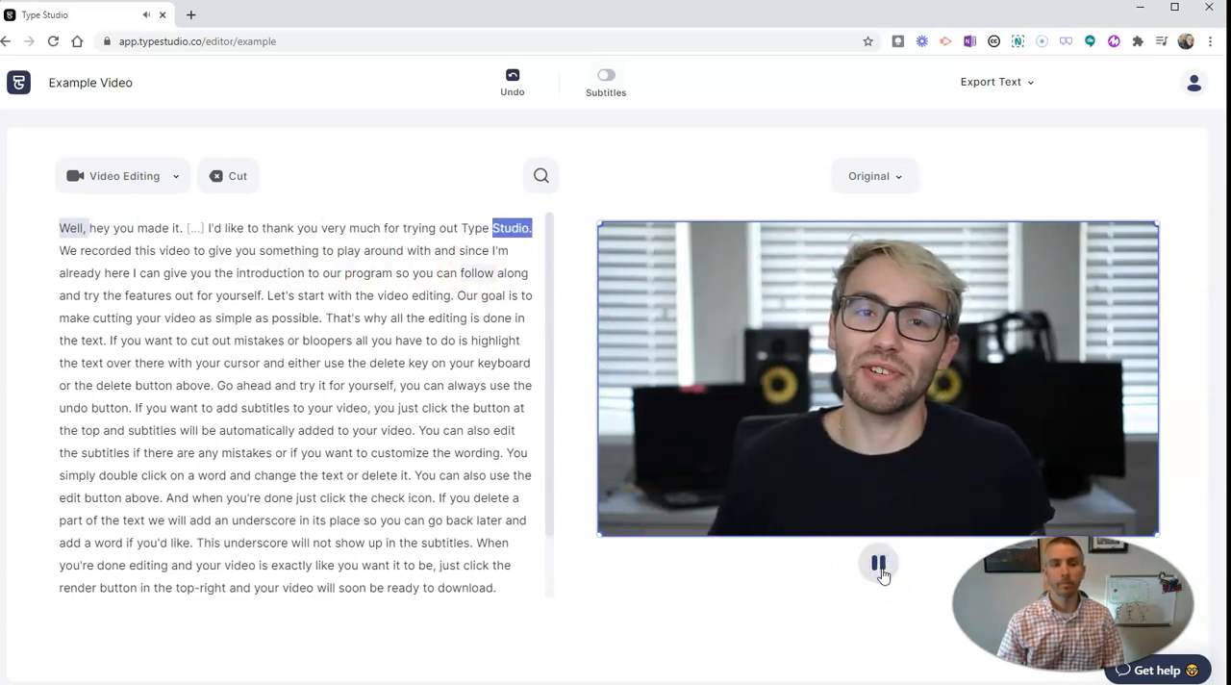
click(878, 562)
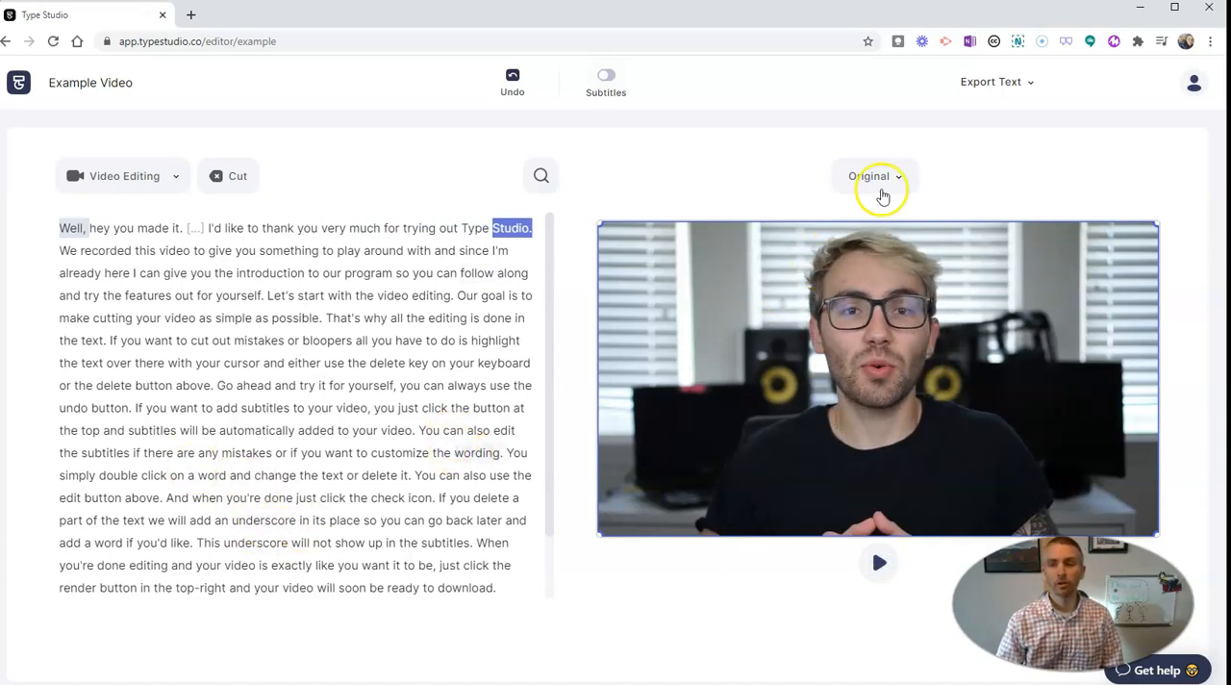
mouse_move(922, 171)
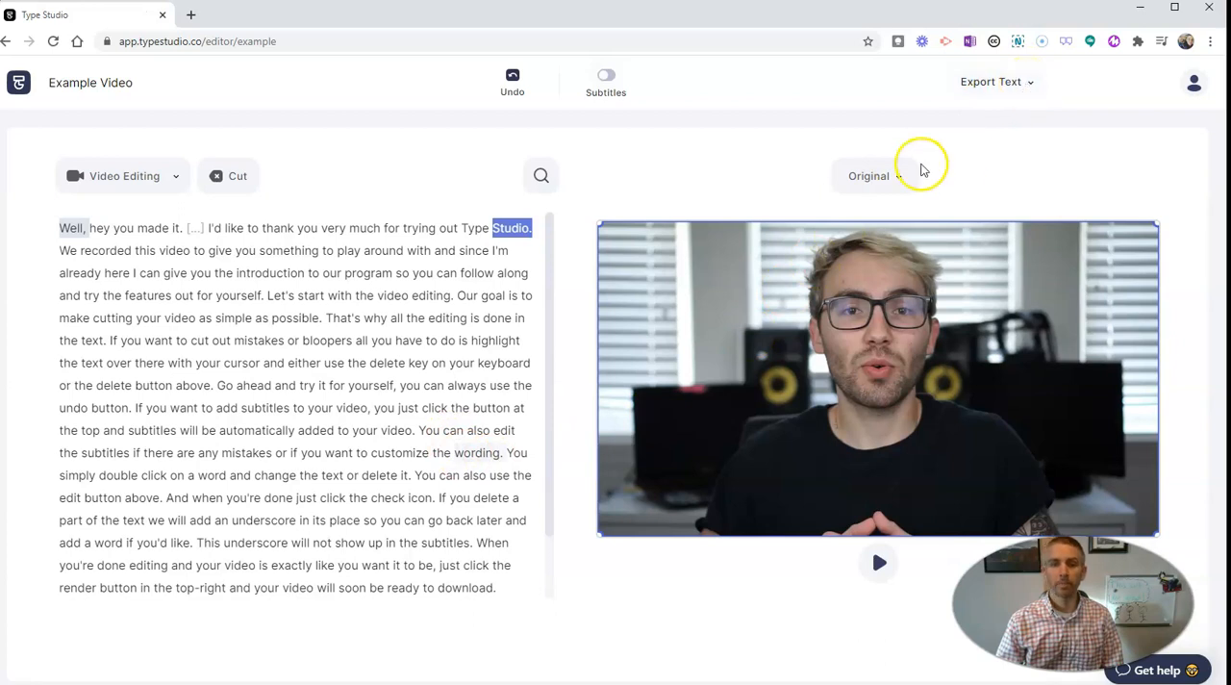
- Browse the aspect-ratio formats, then return to the projects workspace via the logo
click(873, 175)
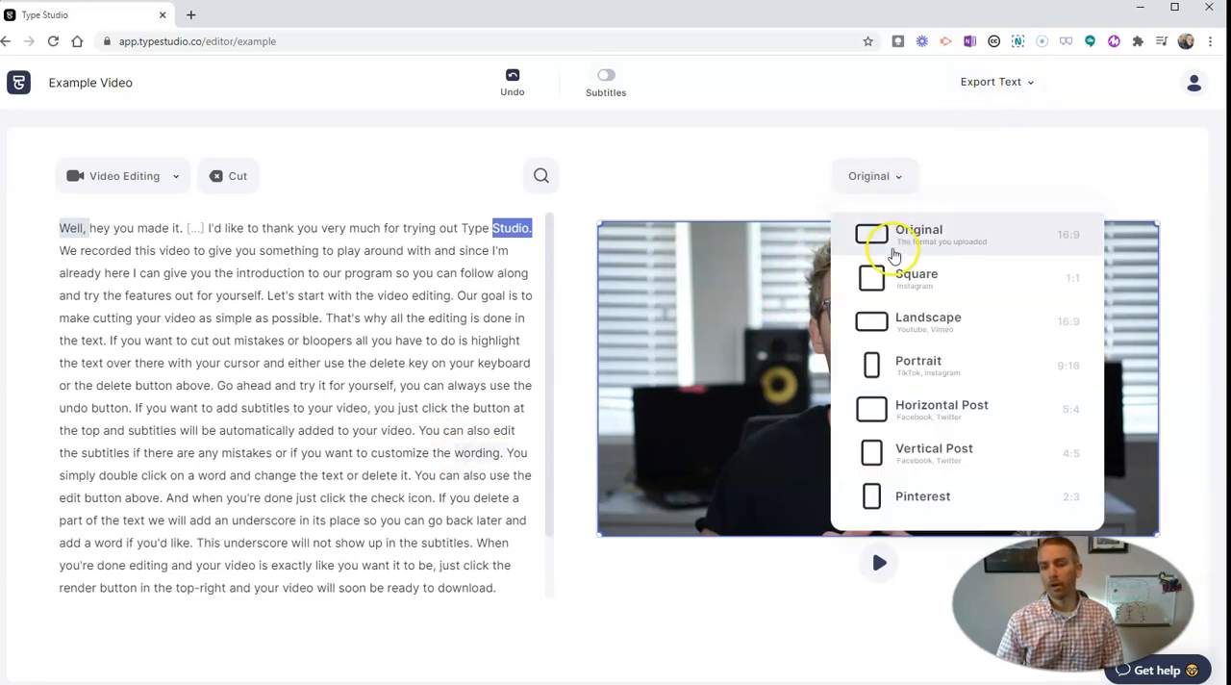
mouse_move(883, 278)
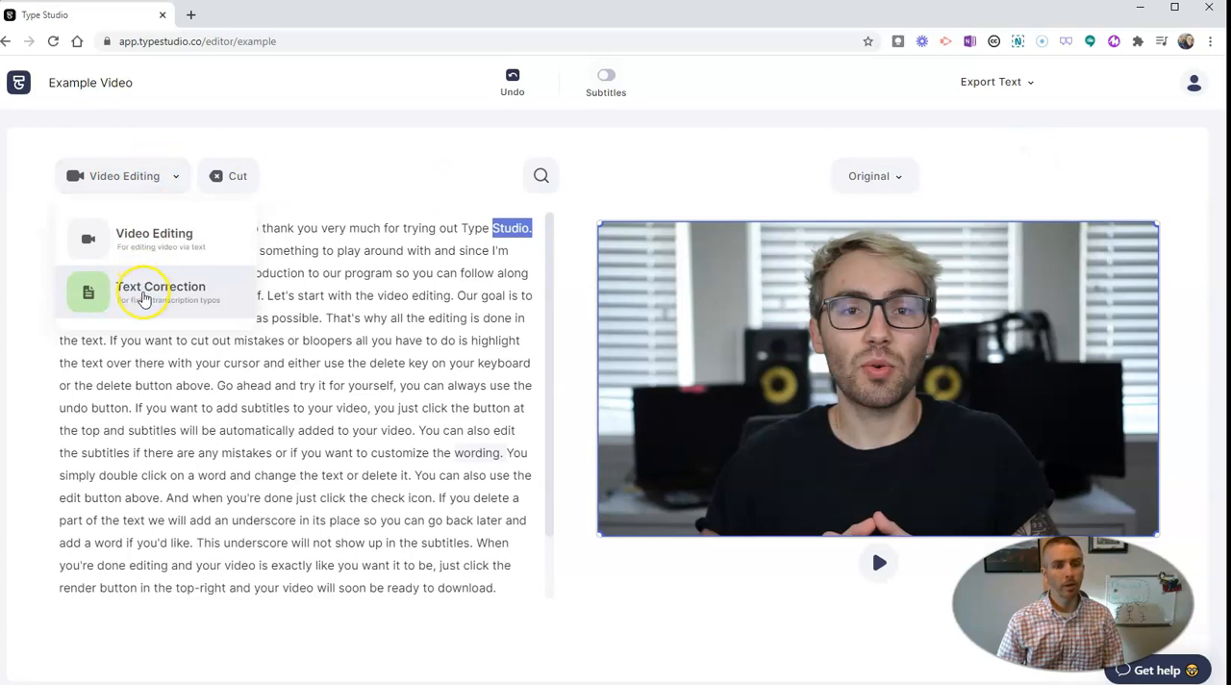
mouse_move(144, 293)
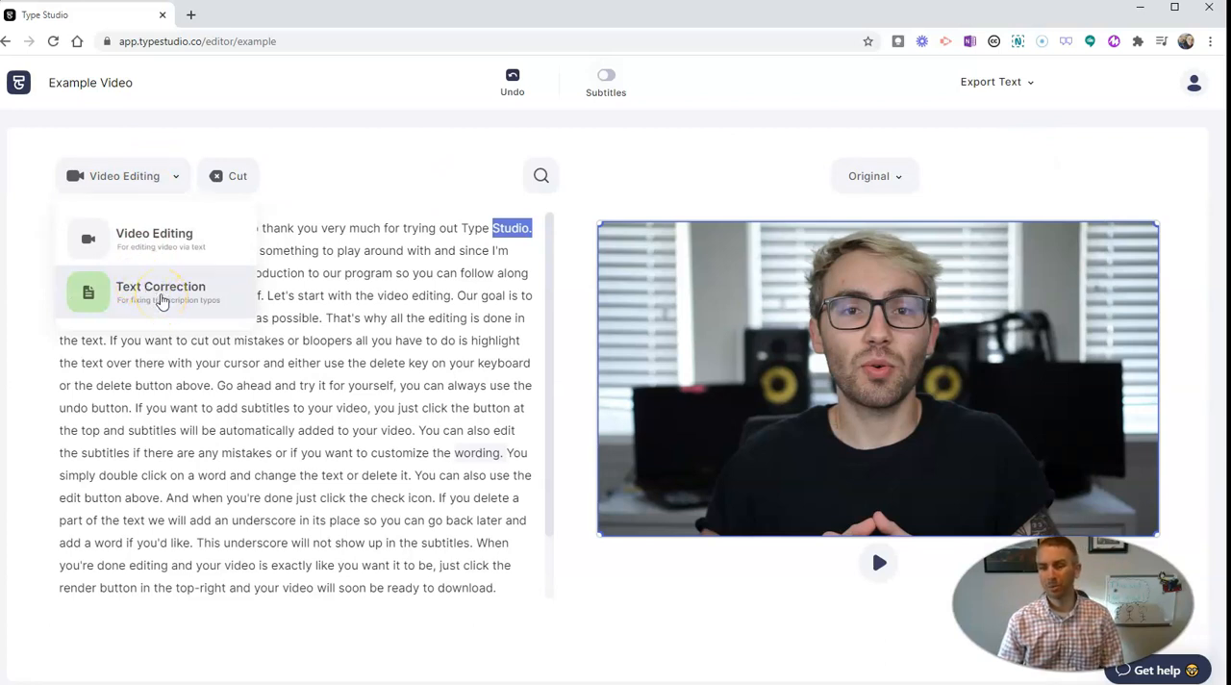
mouse_move(292, 260)
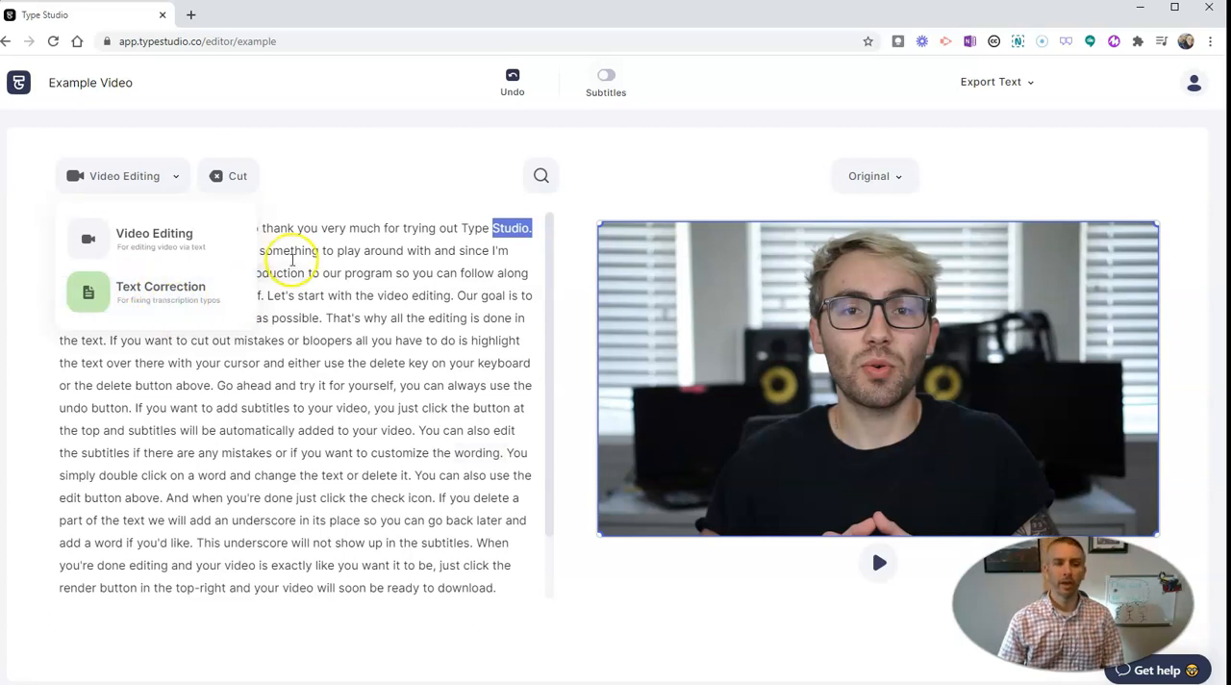
click(123, 175)
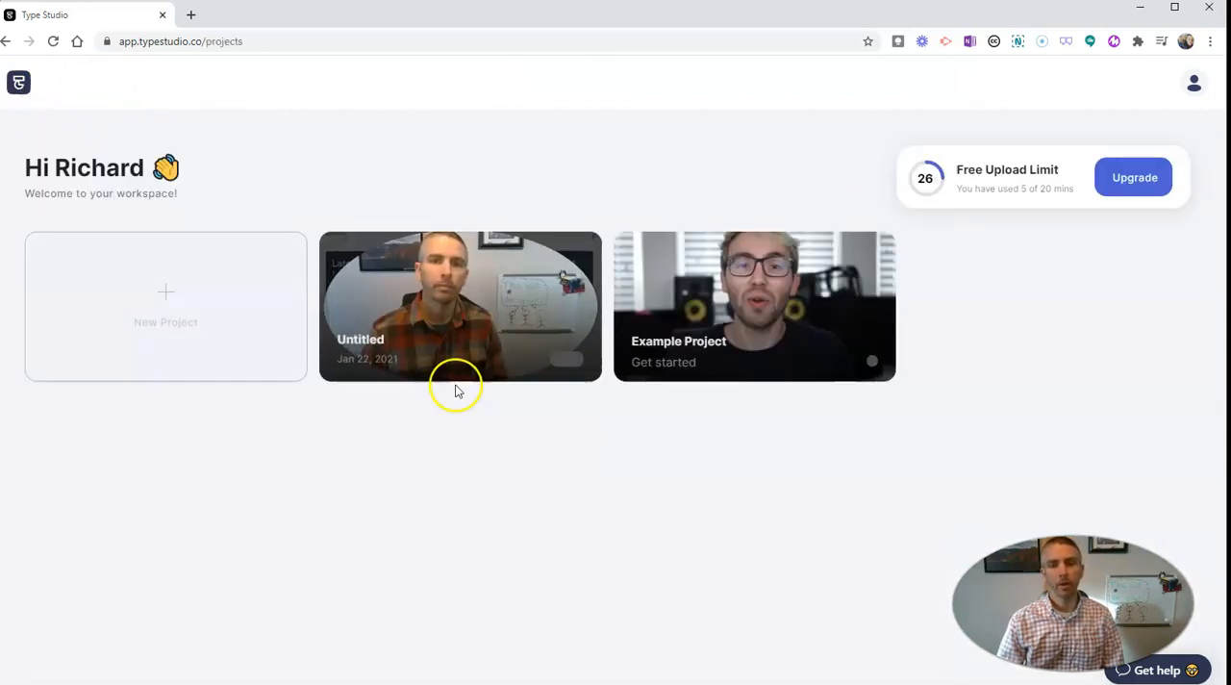
mouse_move(460, 306)
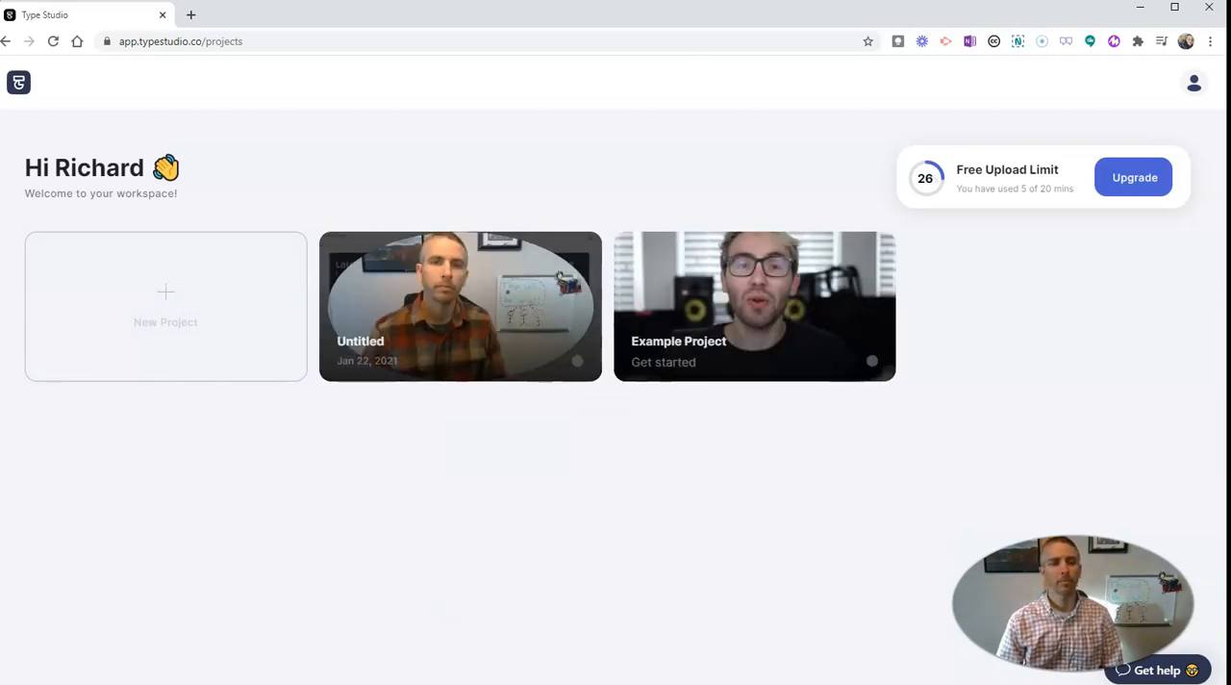
mouse_move(471, 279)
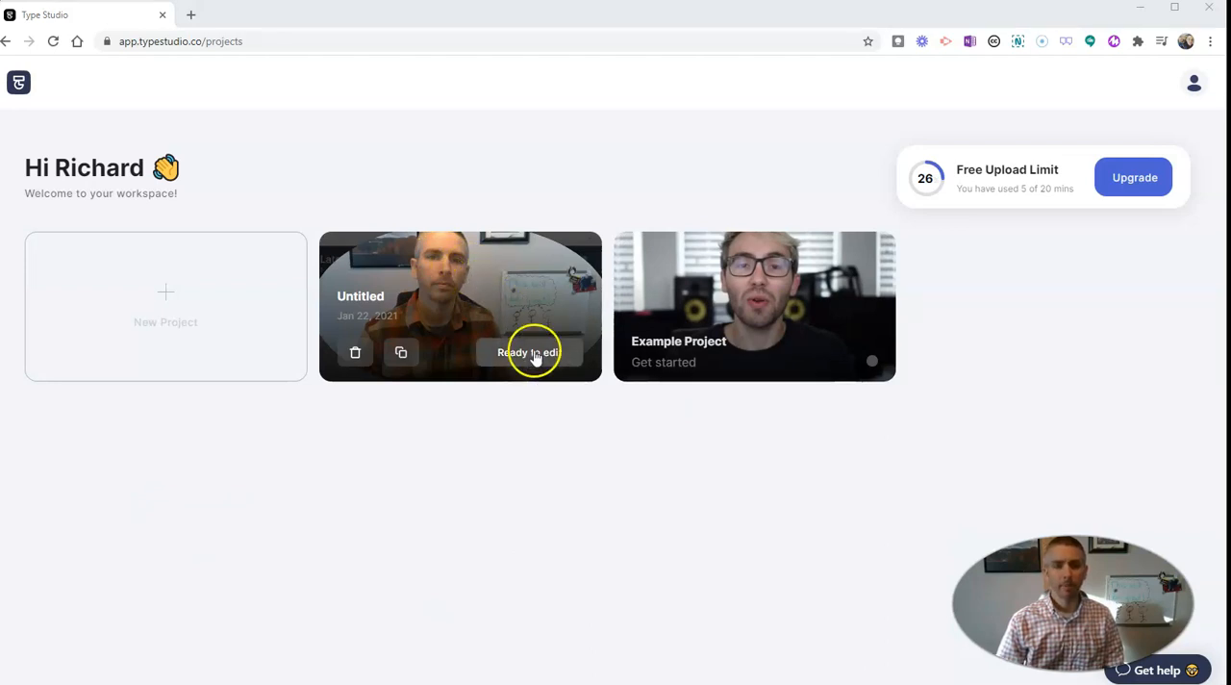
- Open the Untitled project card with Ready to edit
click(529, 352)
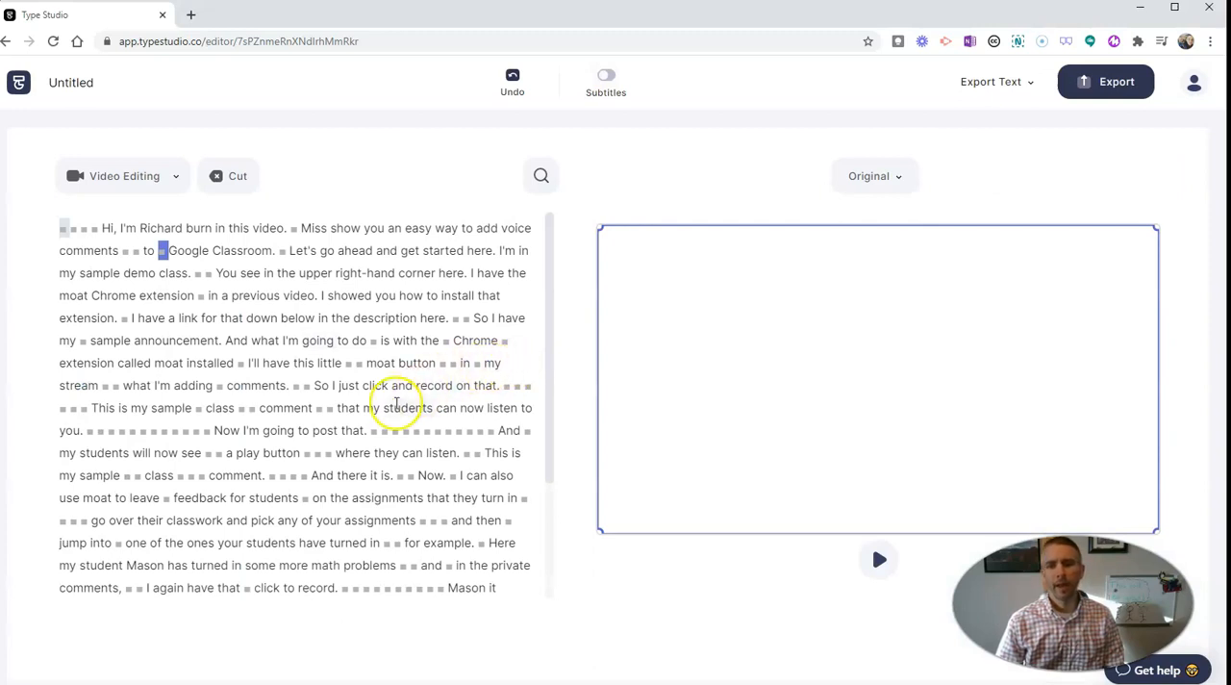
mouse_move(152, 264)
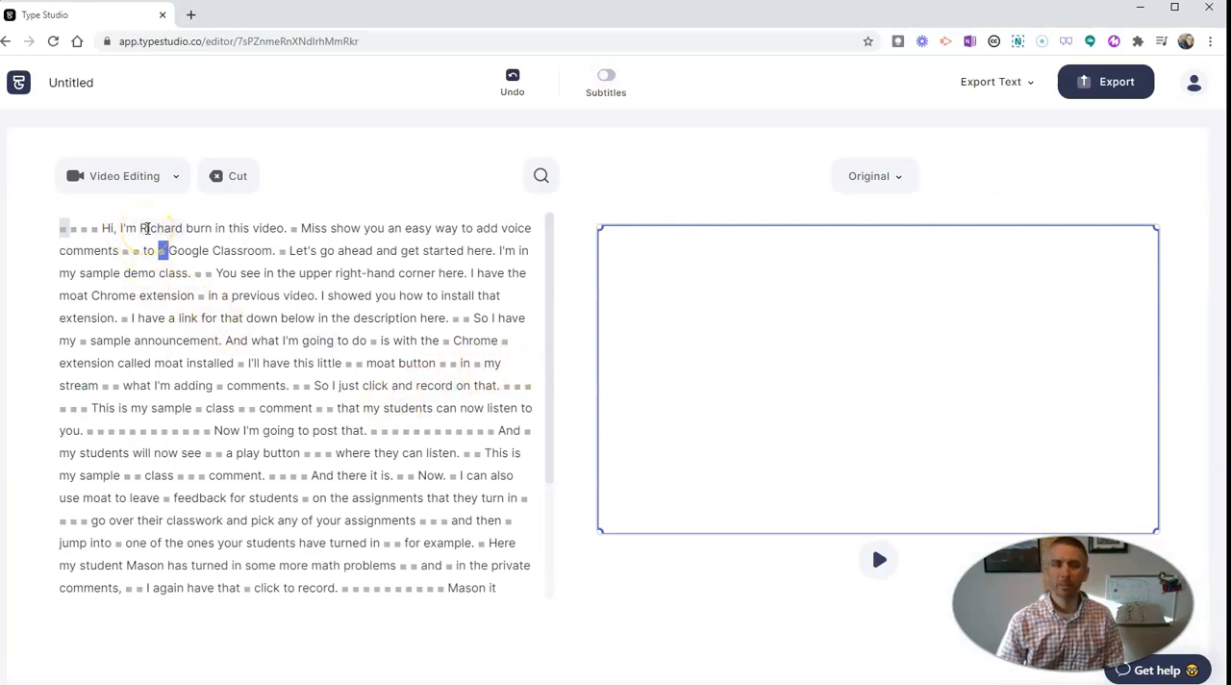
- Switch to Text Correction mode and correct 'burn' to 'Byrne'
click(123, 176)
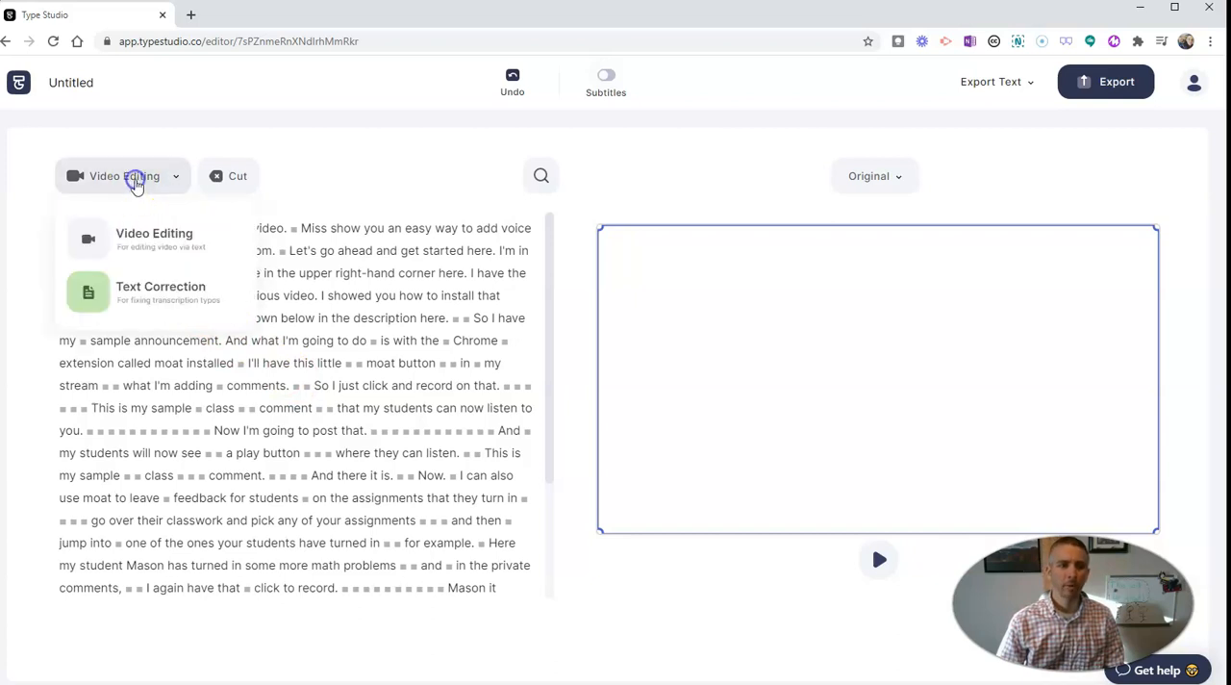
click(160, 292)
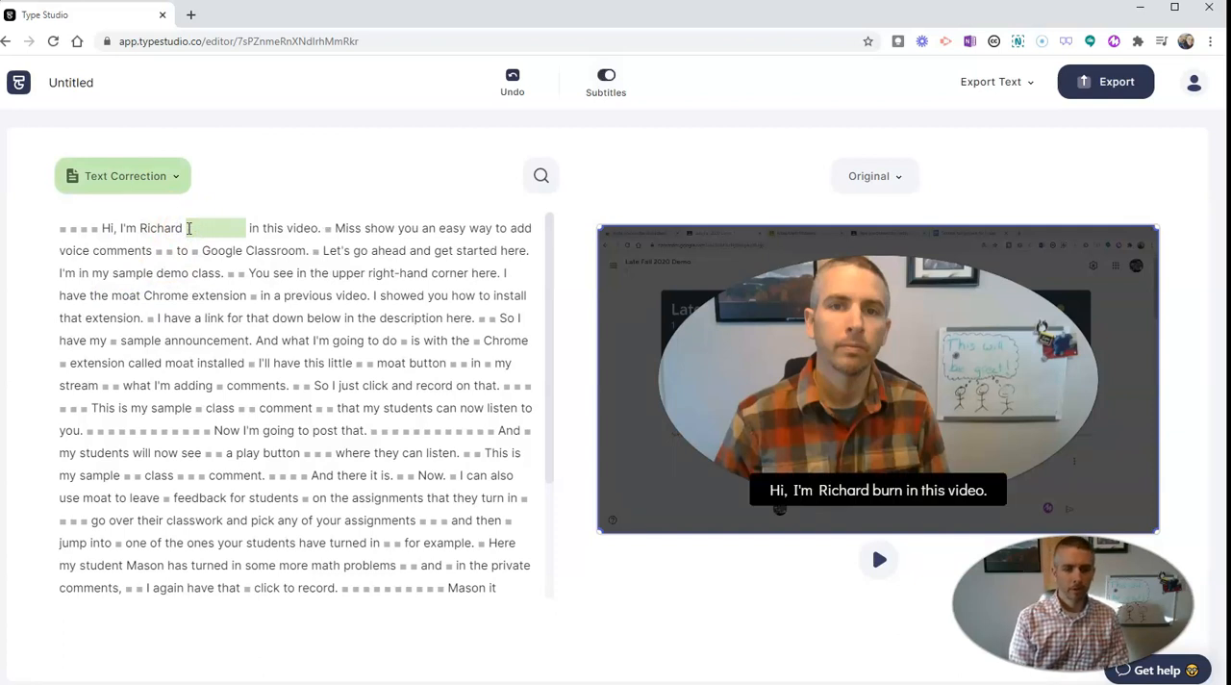
text(Byrne)
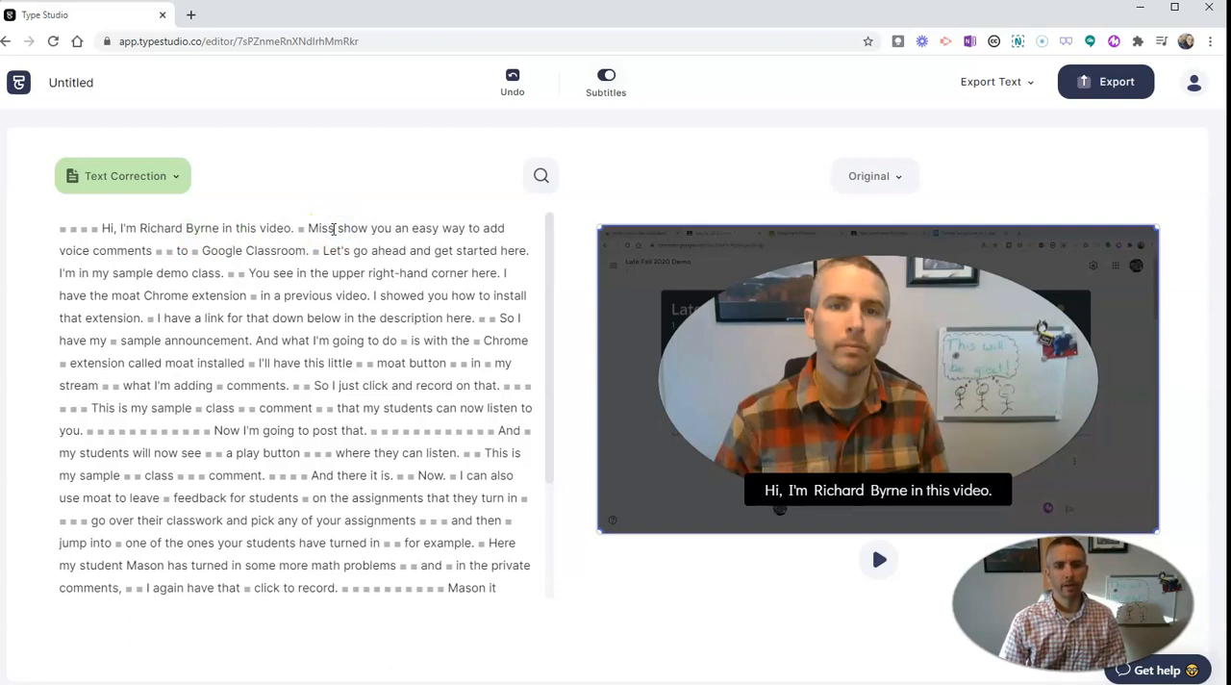
- Replace the misheard word 'Miss' with 'I'm going to'
double_click(317, 228)
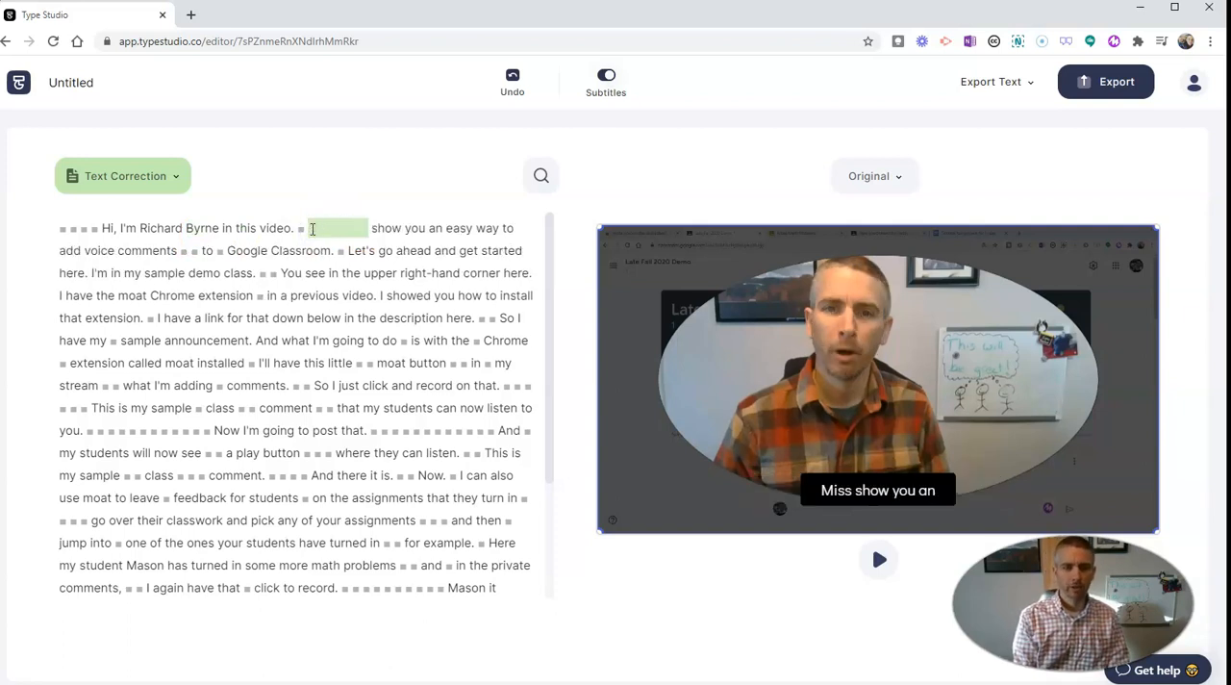
text(I'm go)
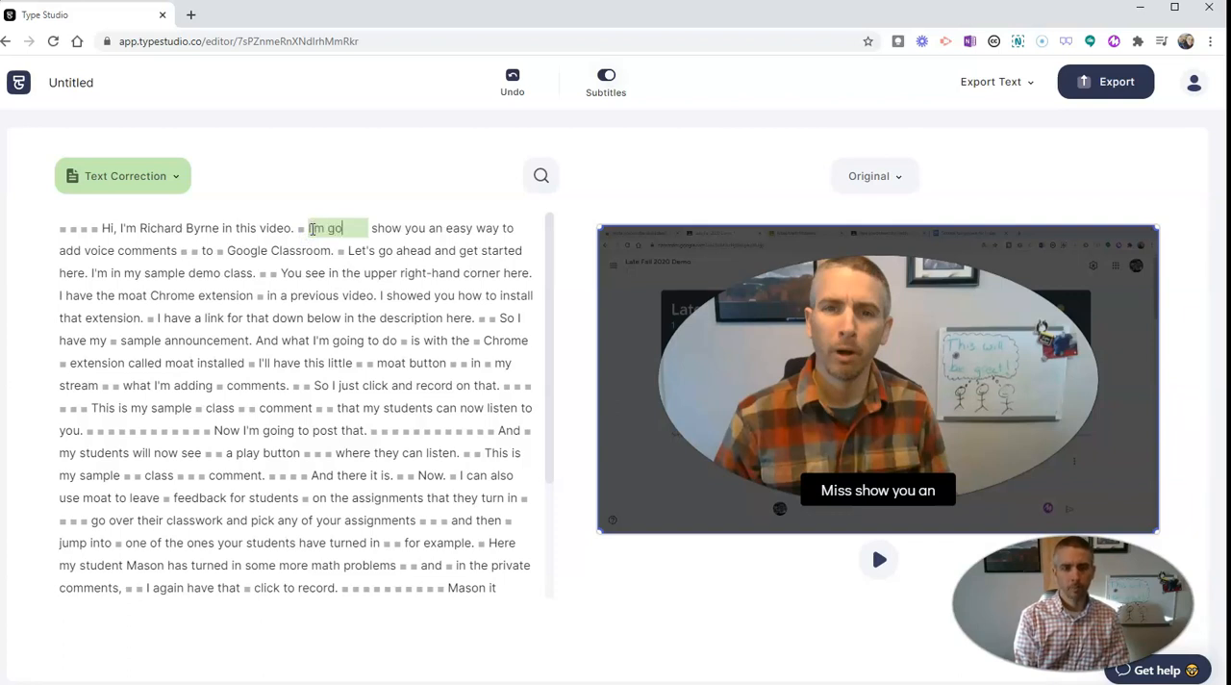
text(going to s)
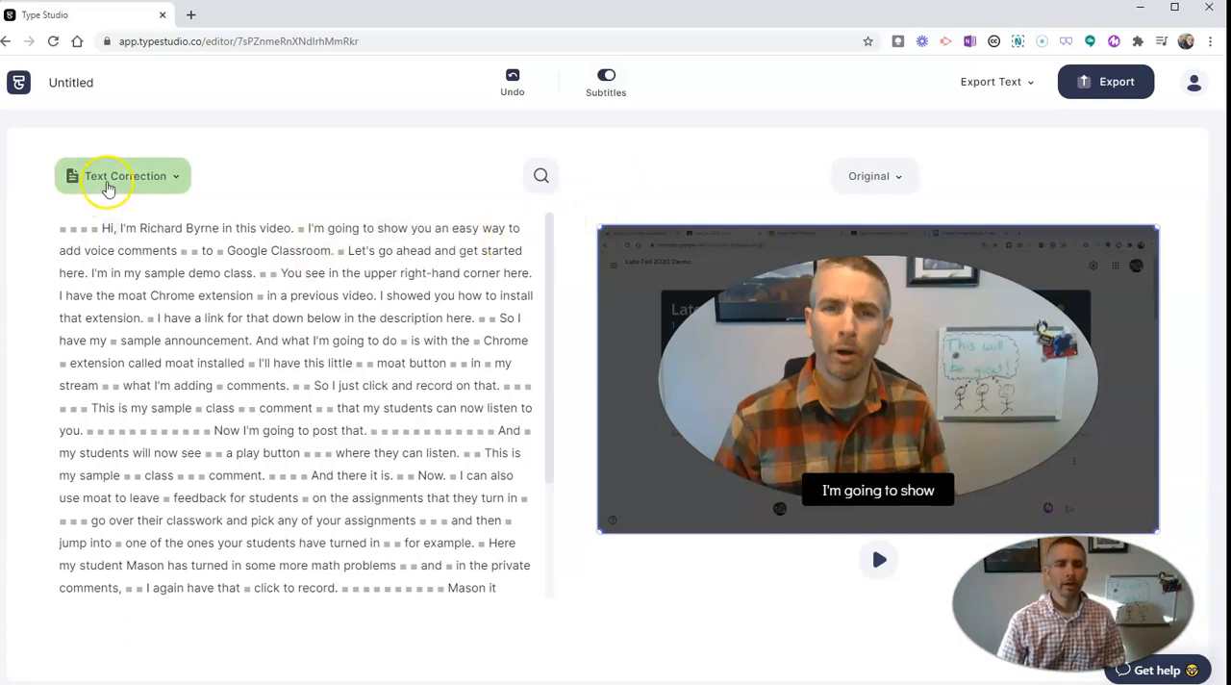
- Open the editing mode dropdown to switch back to Video Editing
click(125, 175)
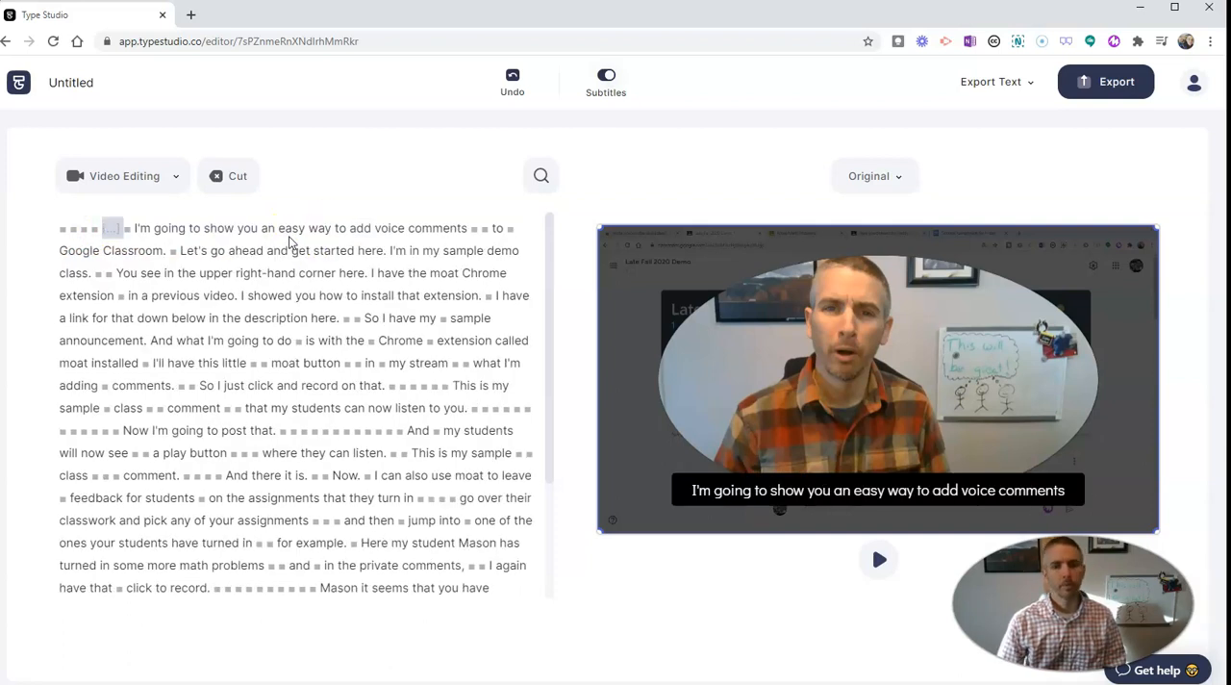
mouse_move(839, 553)
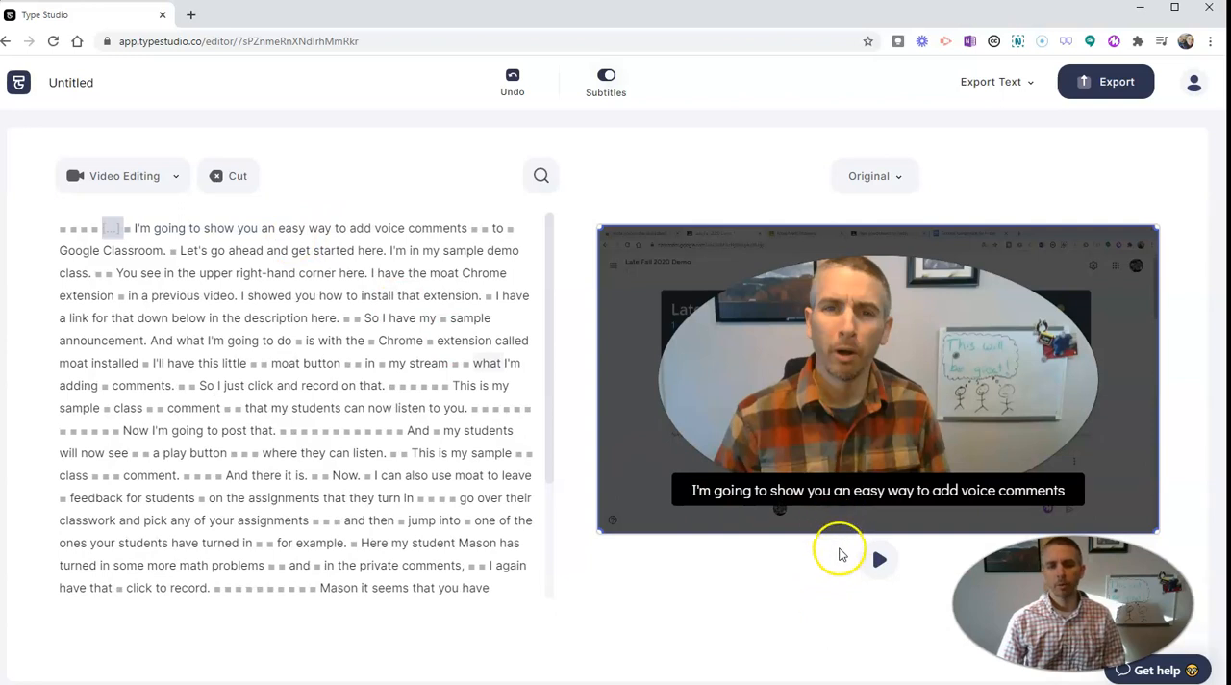
mouse_move(880, 561)
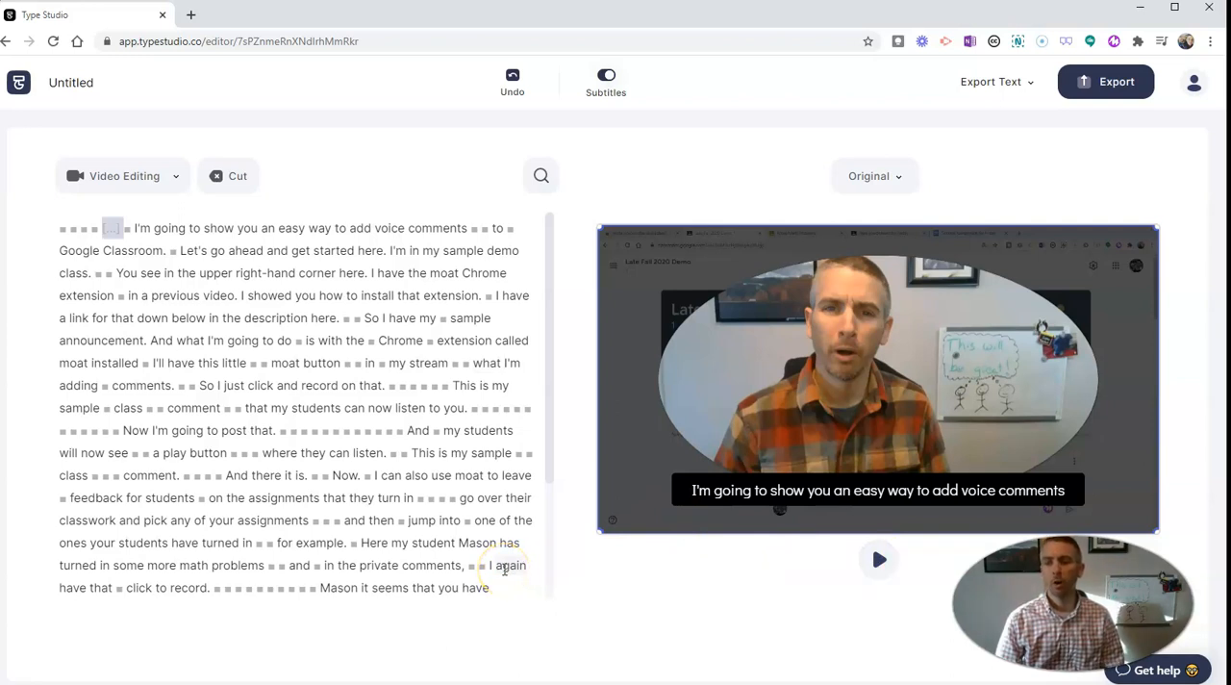
mouse_move(587, 615)
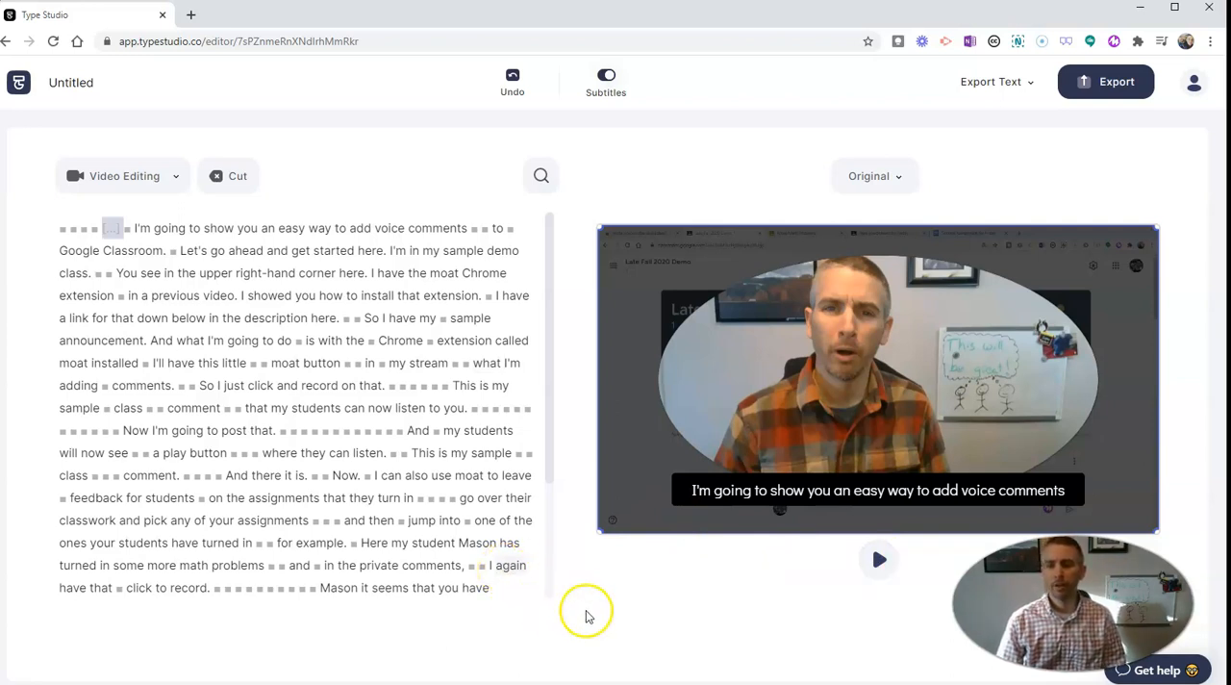
mouse_move(1115, 82)
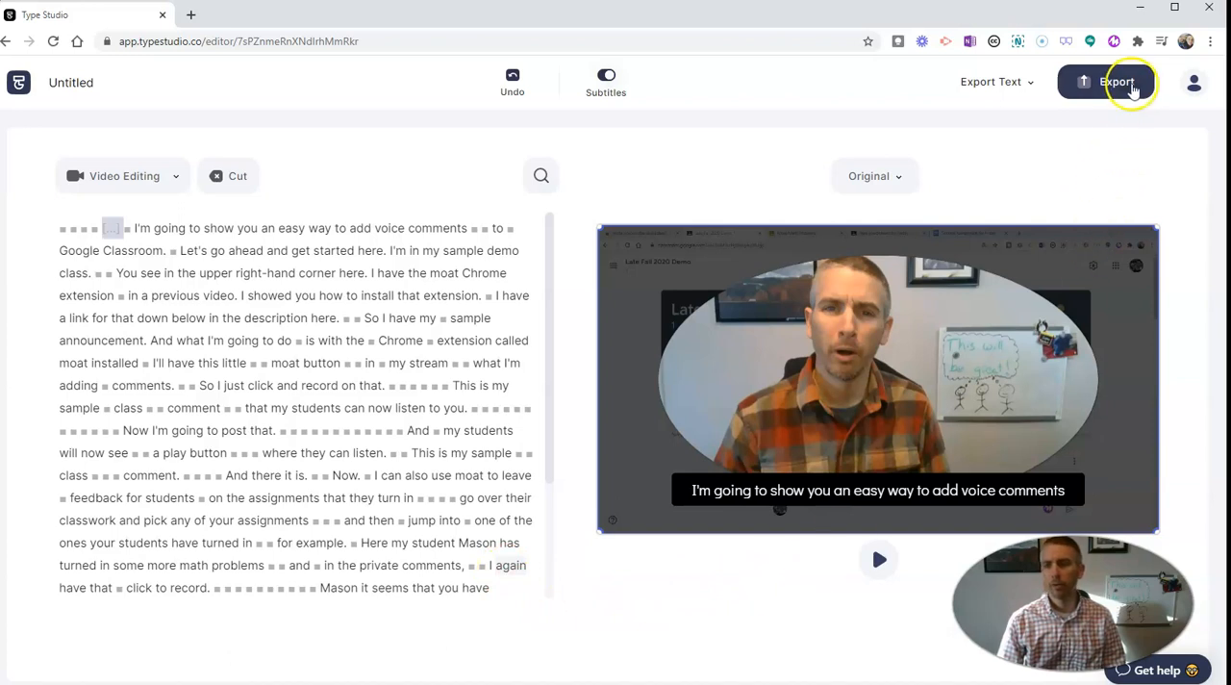
mouse_move(1116, 81)
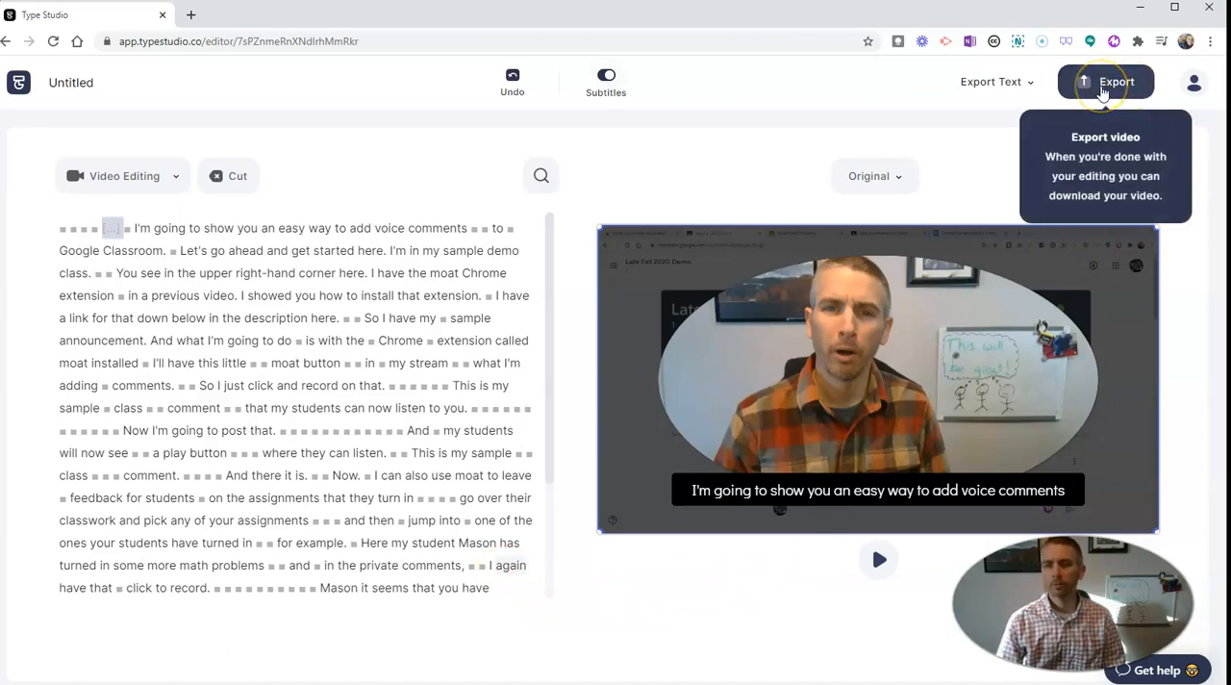
- Start rendering the edited video with the top-right Export button
click(1107, 81)
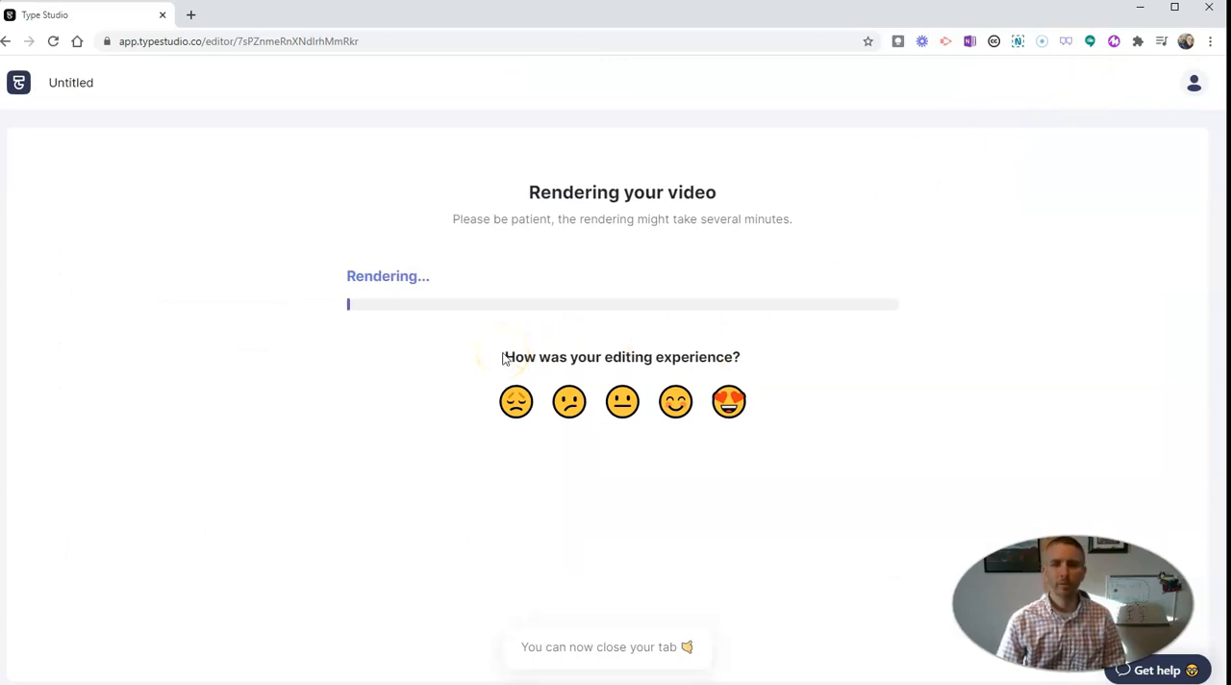
mouse_move(297, 373)
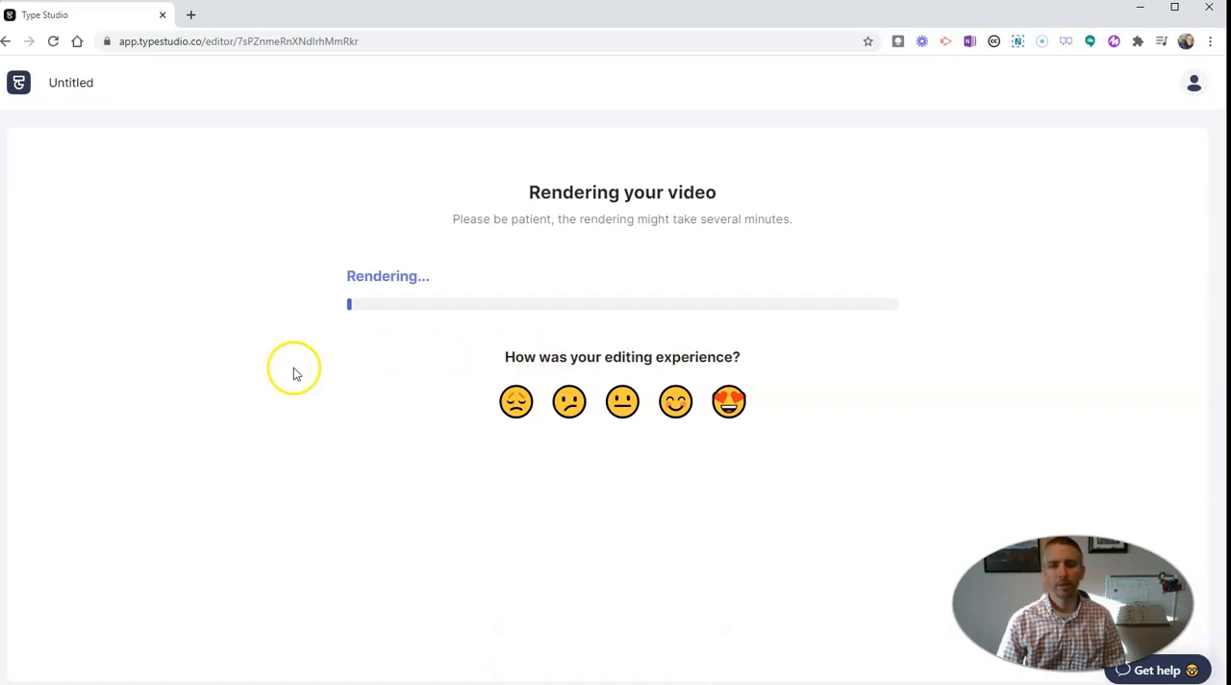
mouse_move(361, 363)
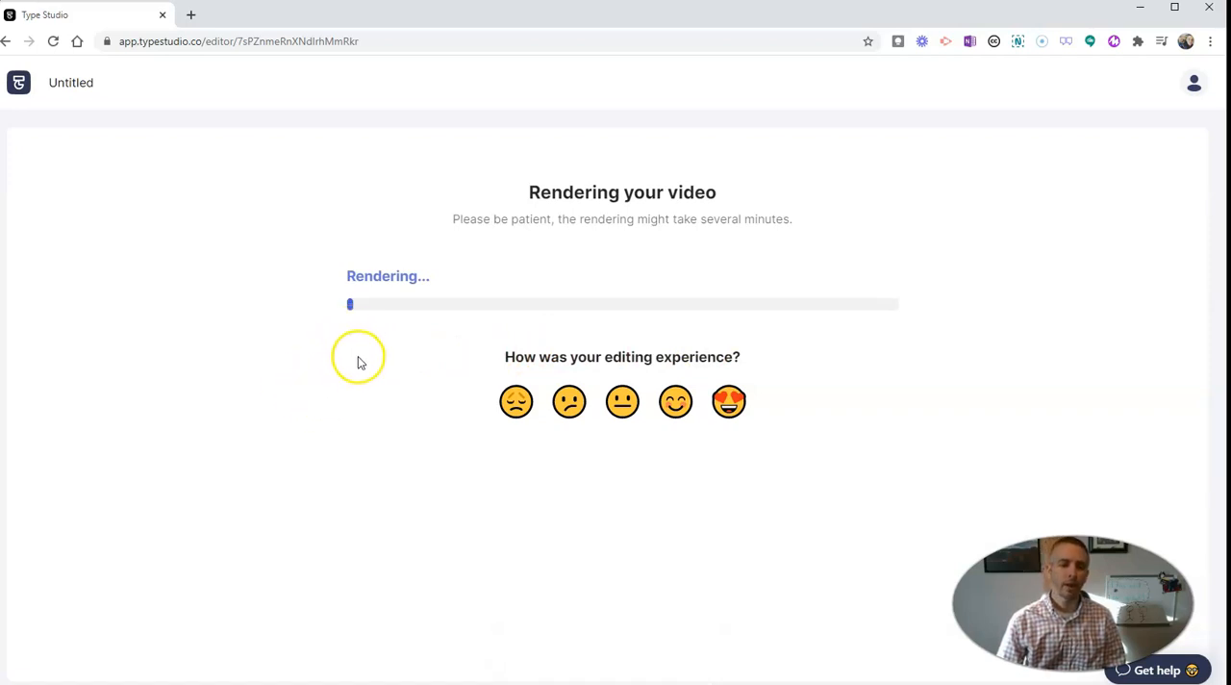
mouse_move(370, 373)
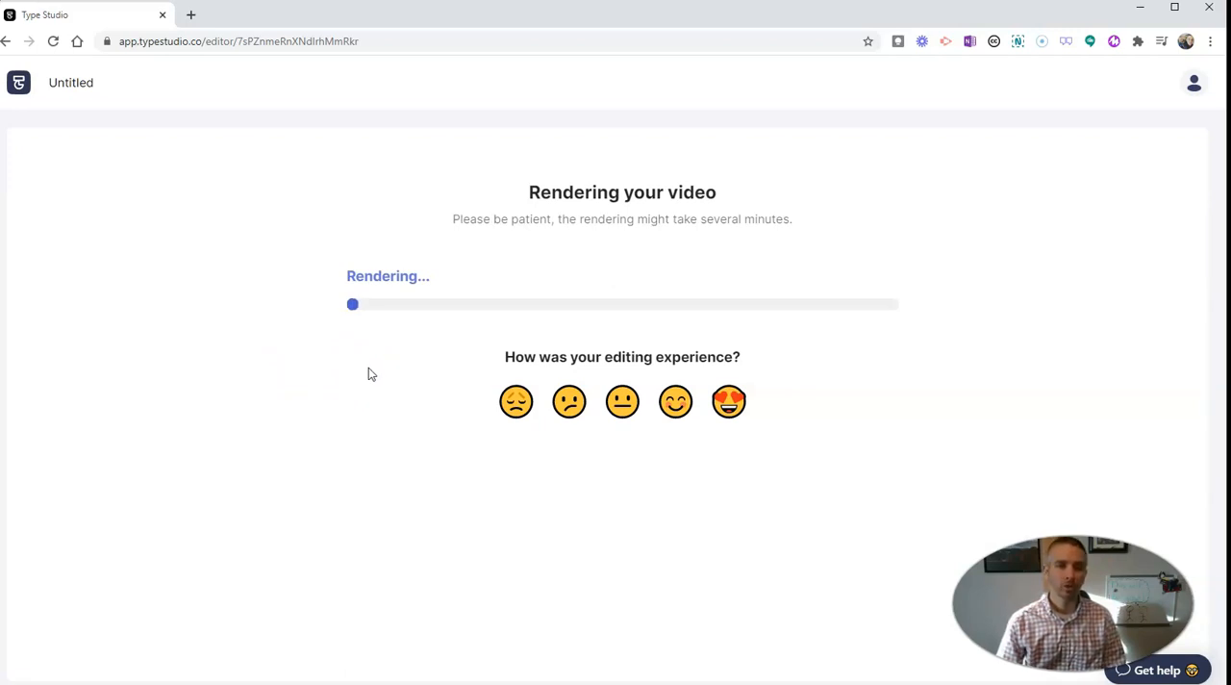
mouse_move(401, 387)
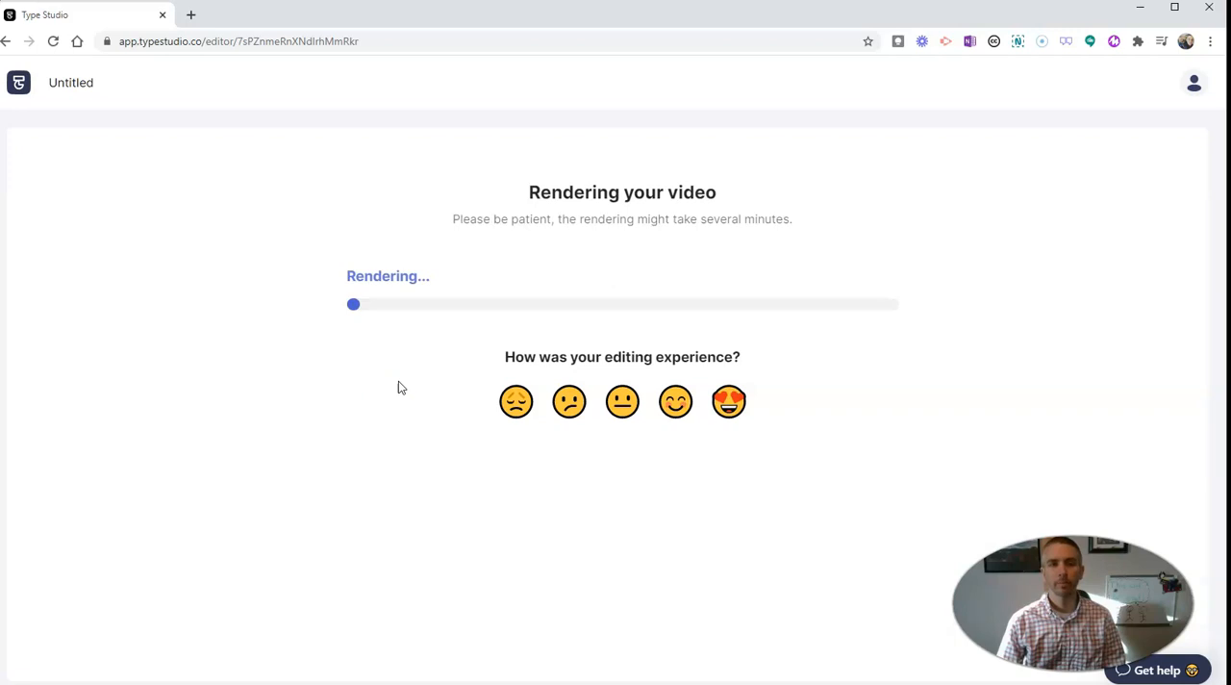